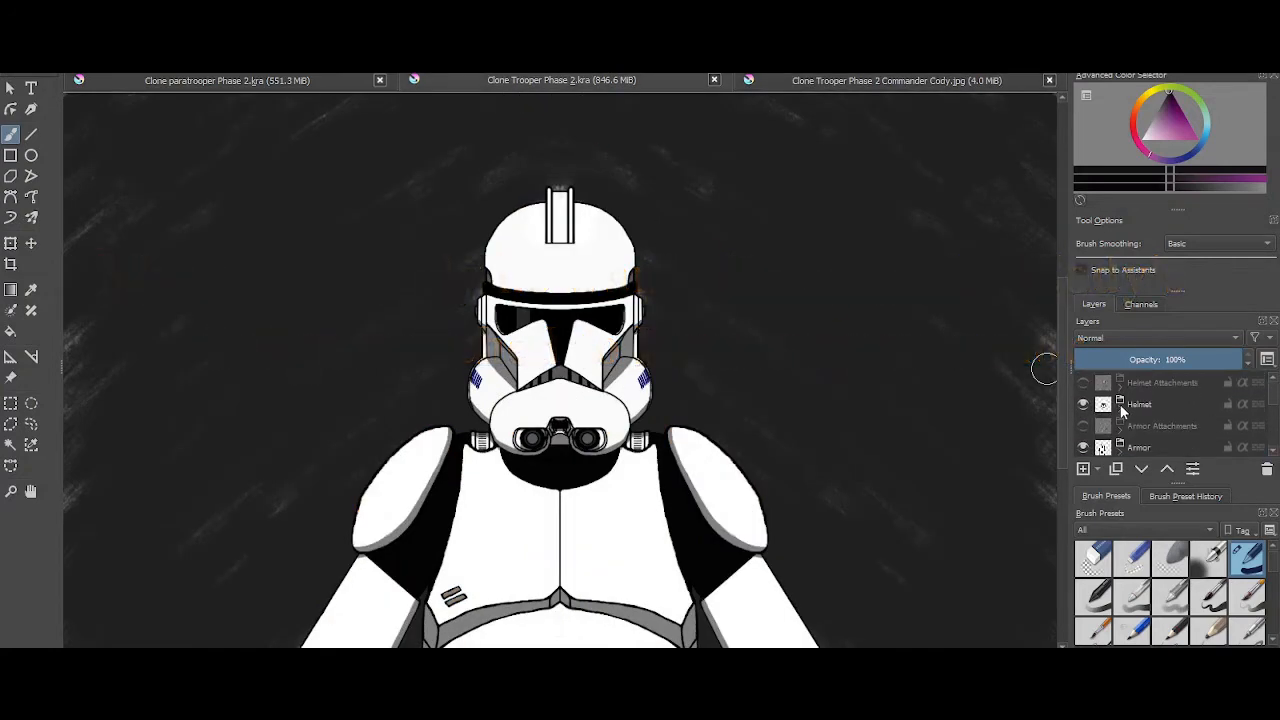
Copy the helmet layers and paste them into the other clone trooper drawing
left_click(1082, 382)
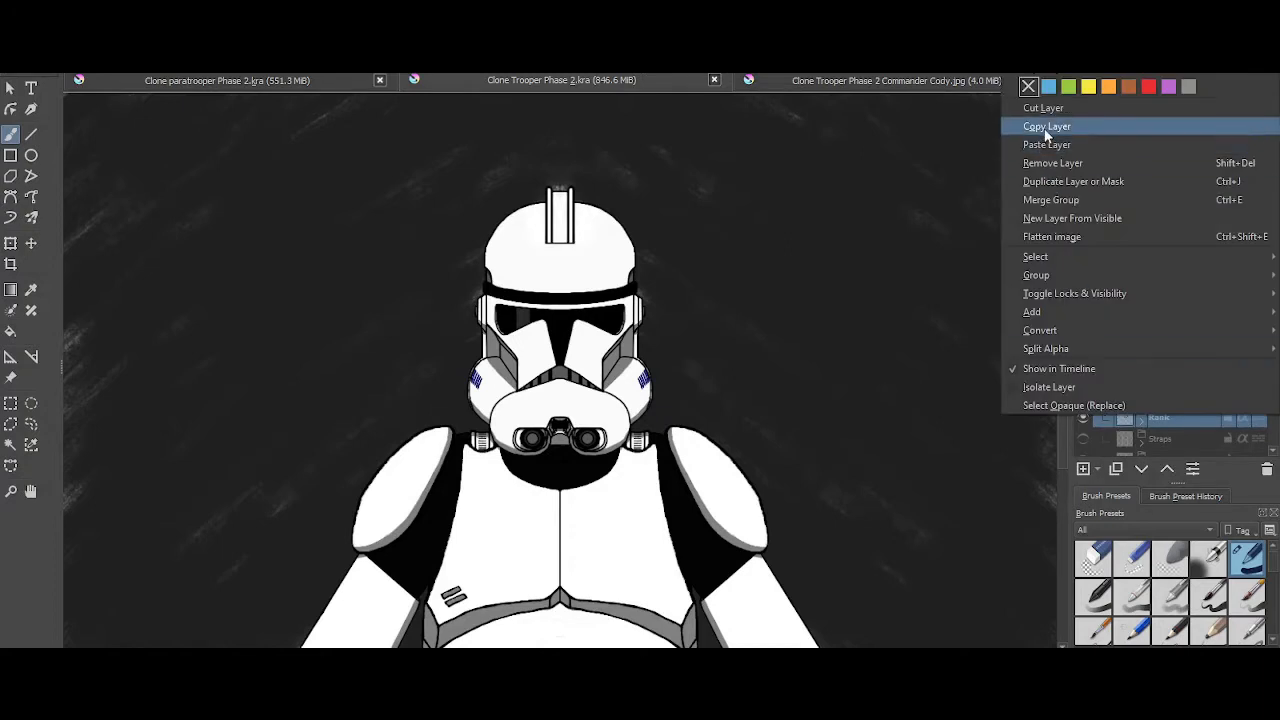
left_click(1048, 124)
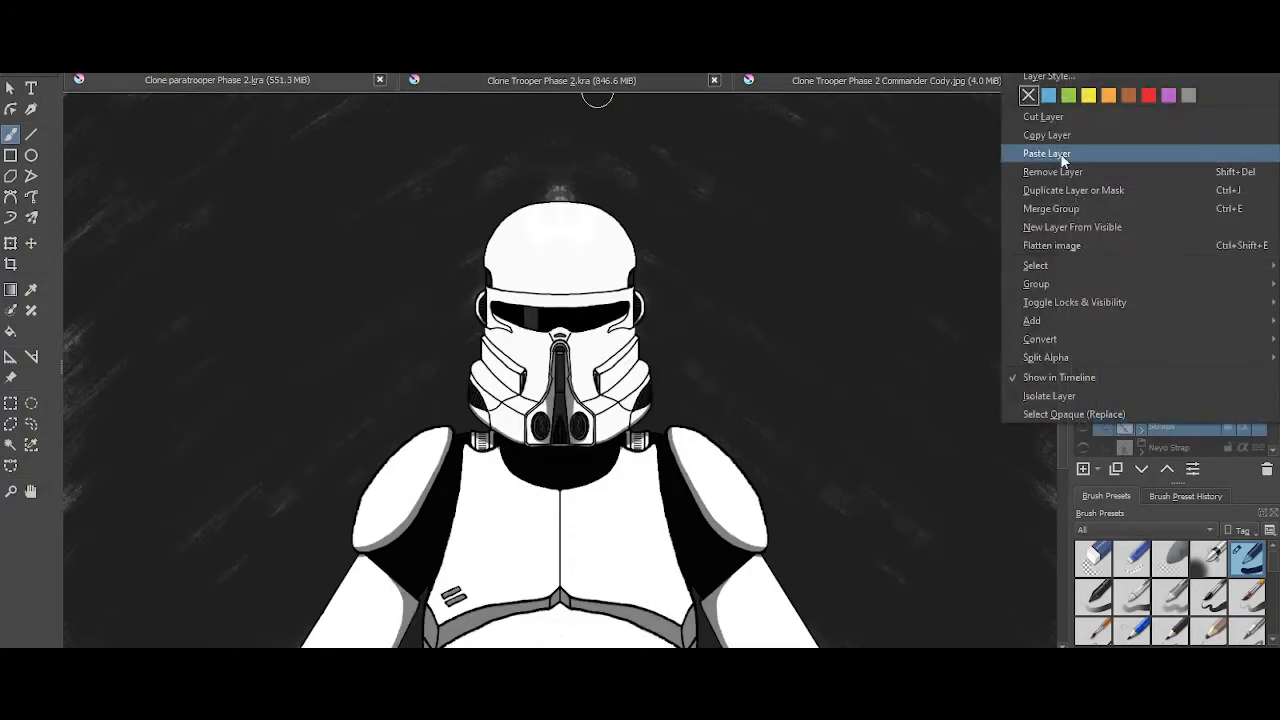
left_click(1046, 152)
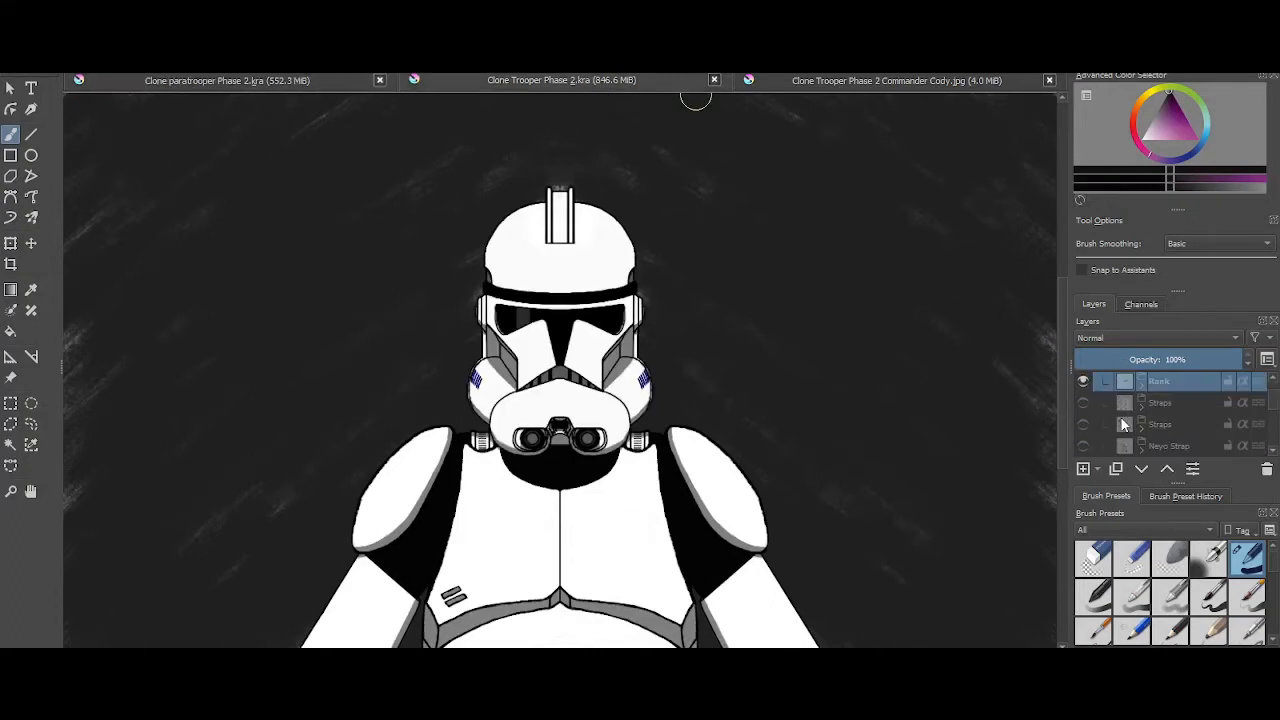
Bring the Cody antenna, chest panel and arm stripe layers into the paratrooper drawing
right_click(1160, 424)
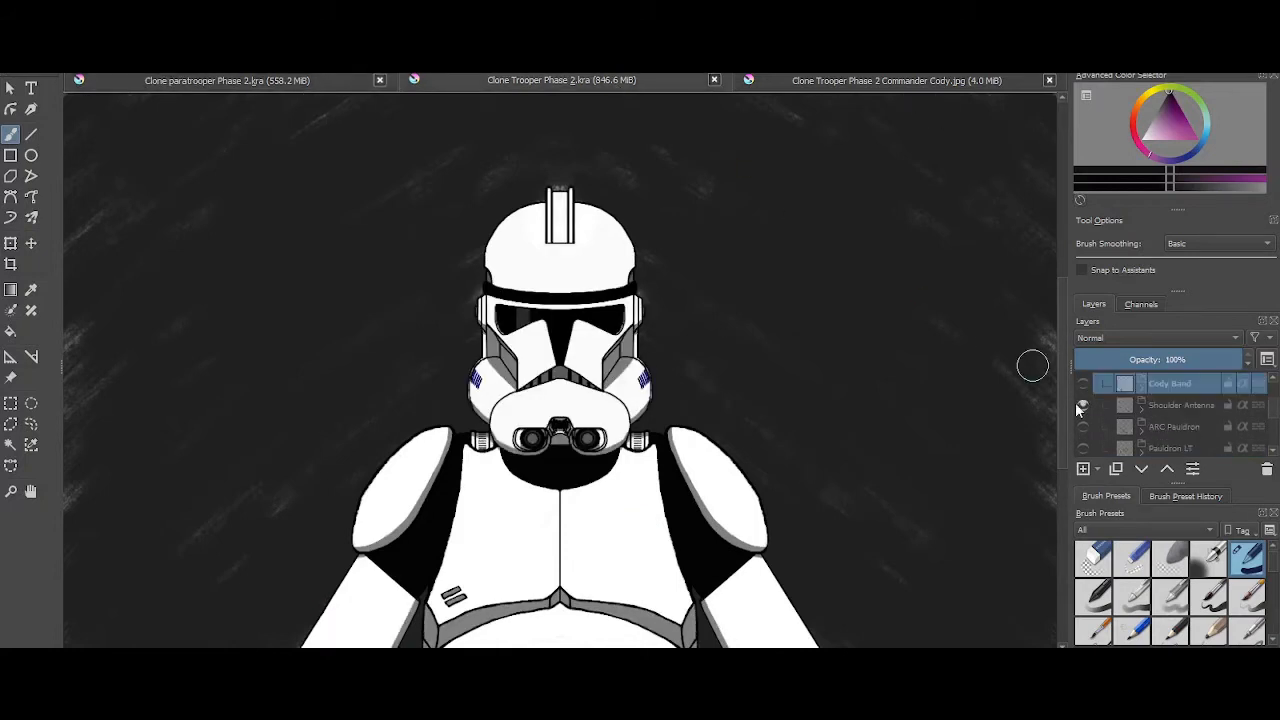
right_click(1180, 404)
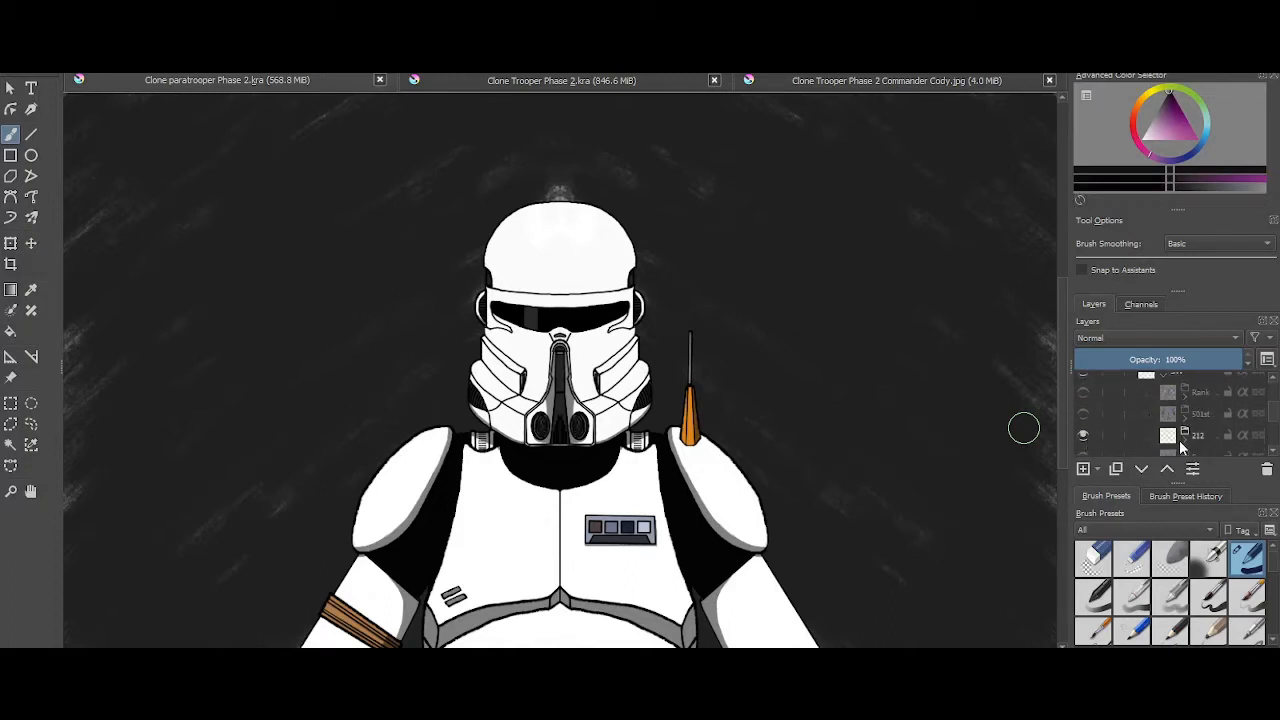
Switch to the Clone Trooper Phase 2 drawing with blue helmet markings
left_click(1084, 396)
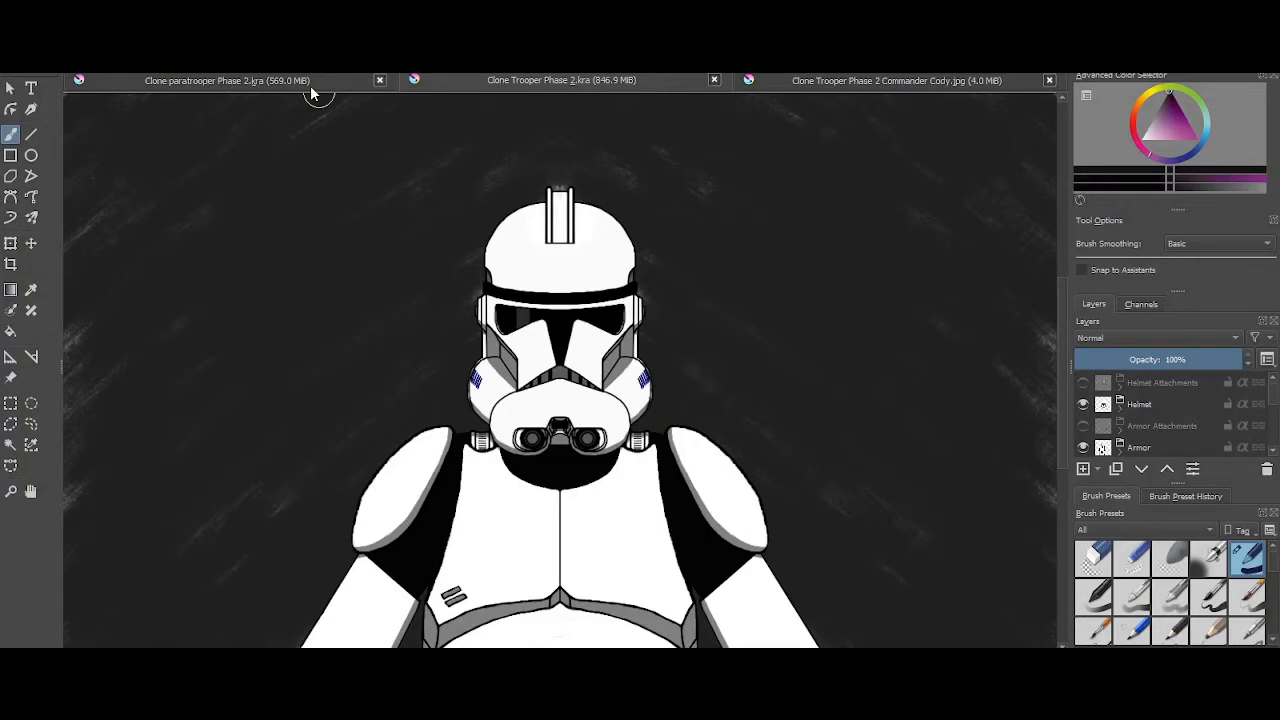
Show the orange pauldron and stripe layers, then bring up the Commander Cody helmet drawing
right_click(1140, 426)
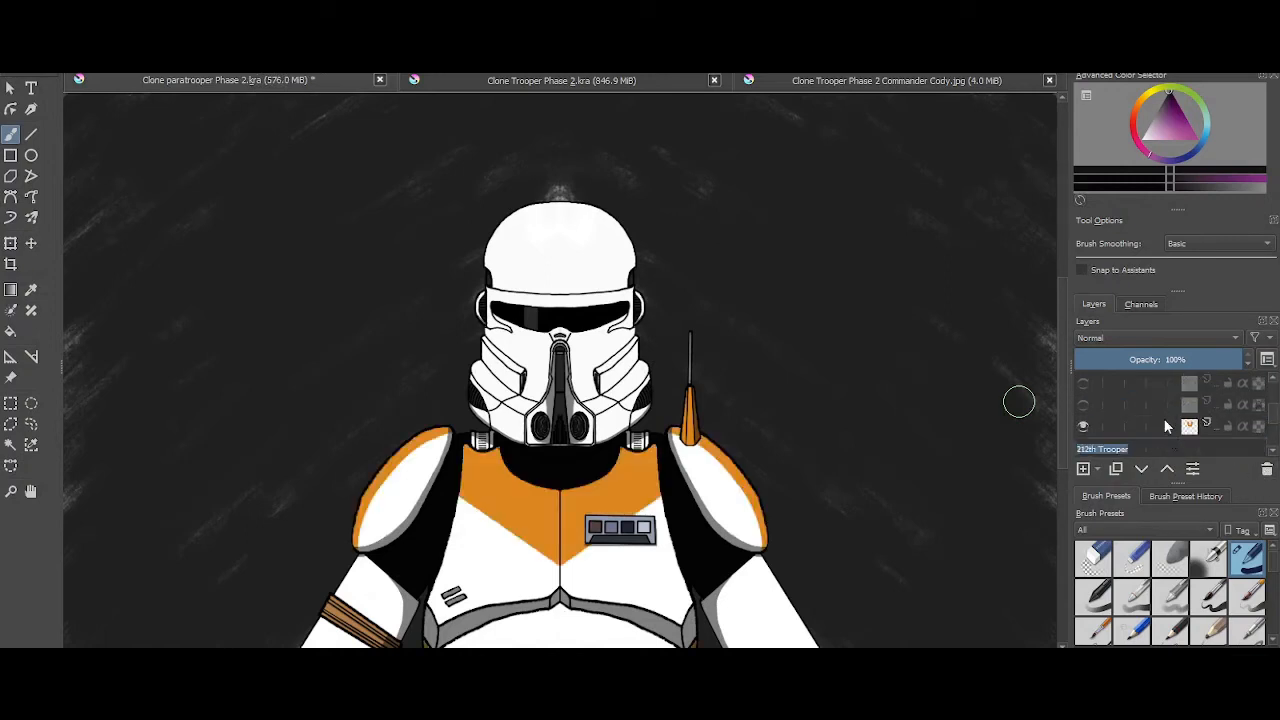
left_click(1150, 404)
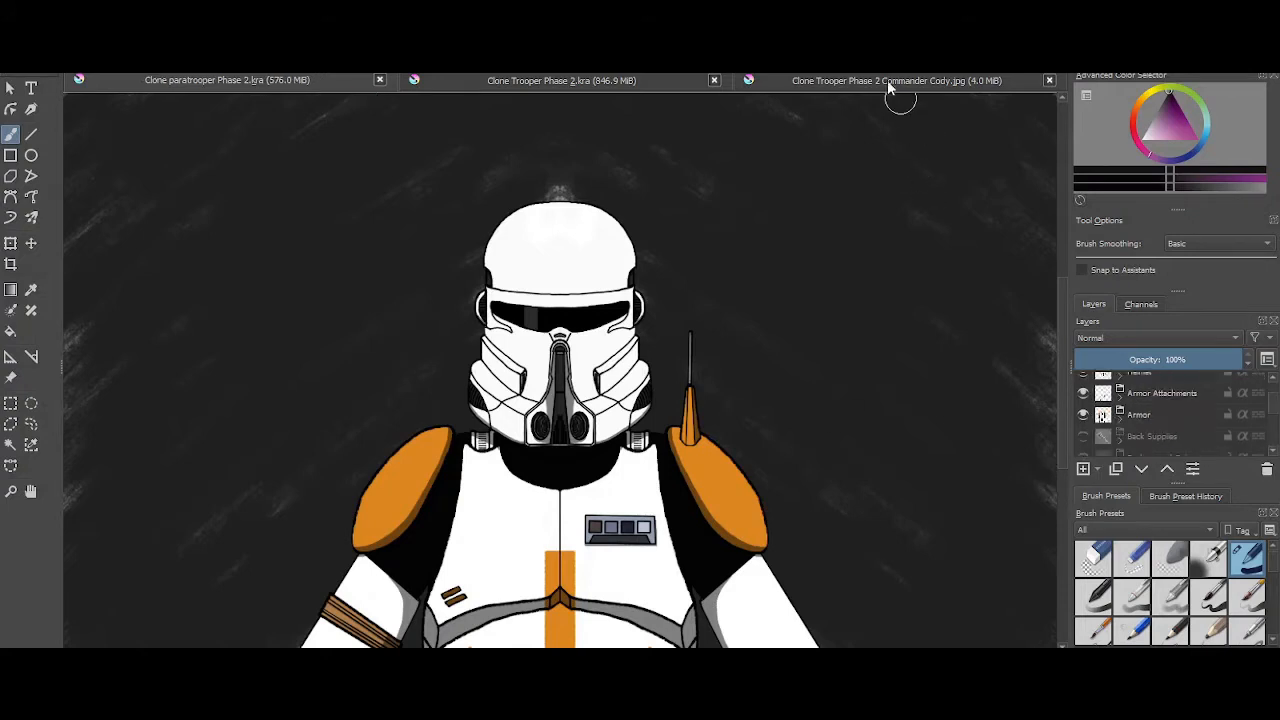
left_click(896, 80)
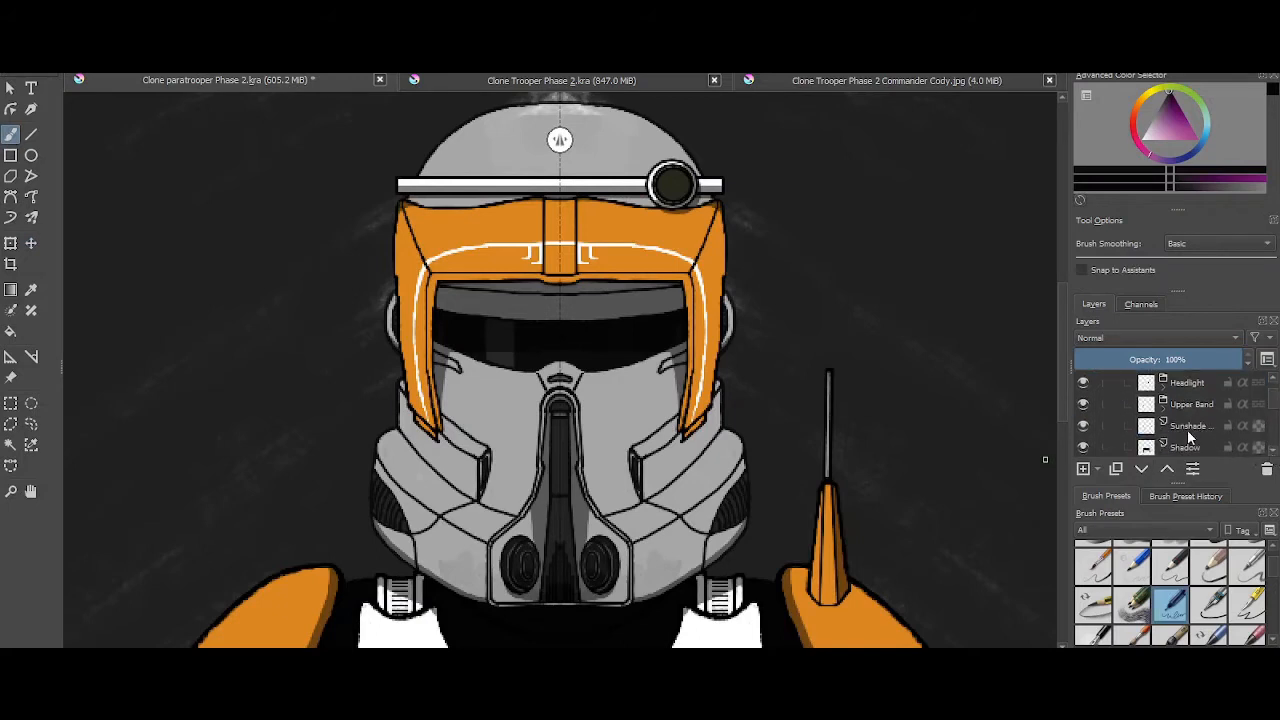
mouse_move(1188, 424)
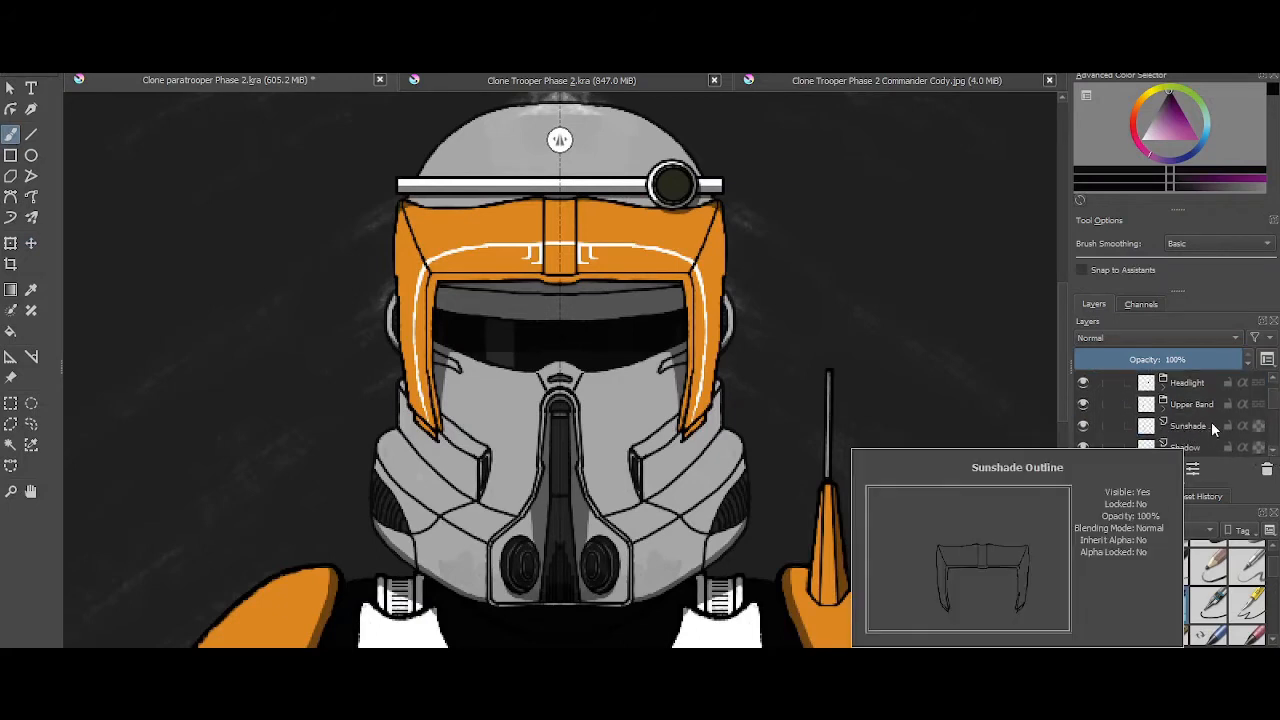
Copy the orange Sunshade layer from the Cody helmet into the Phase 2 trooper drawing
left_click(1190, 426)
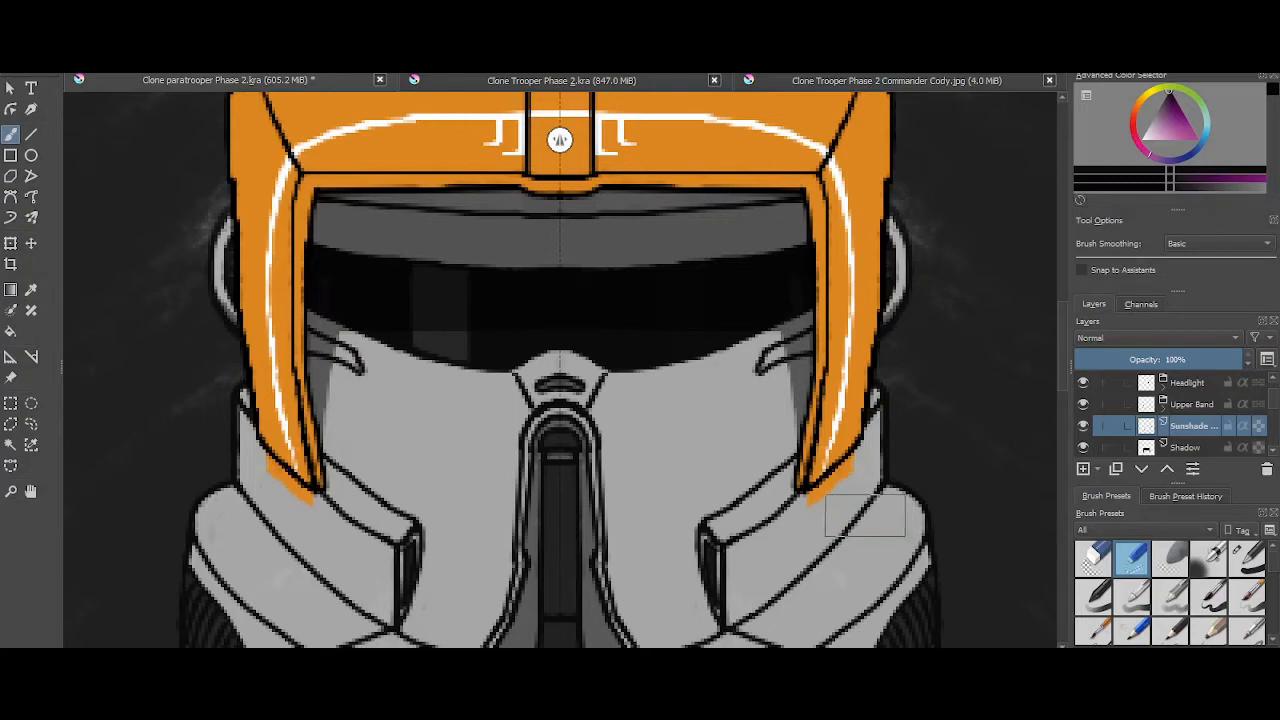
scroll("down", 3)
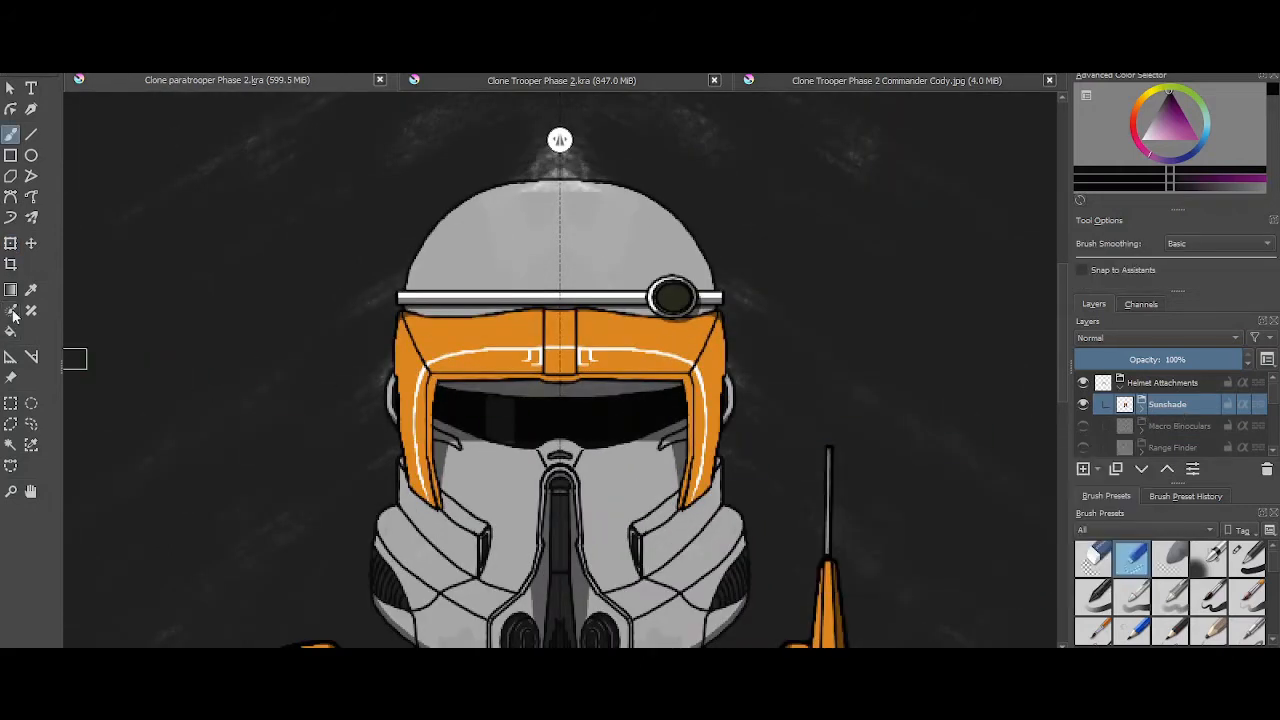
left_click(10, 244)
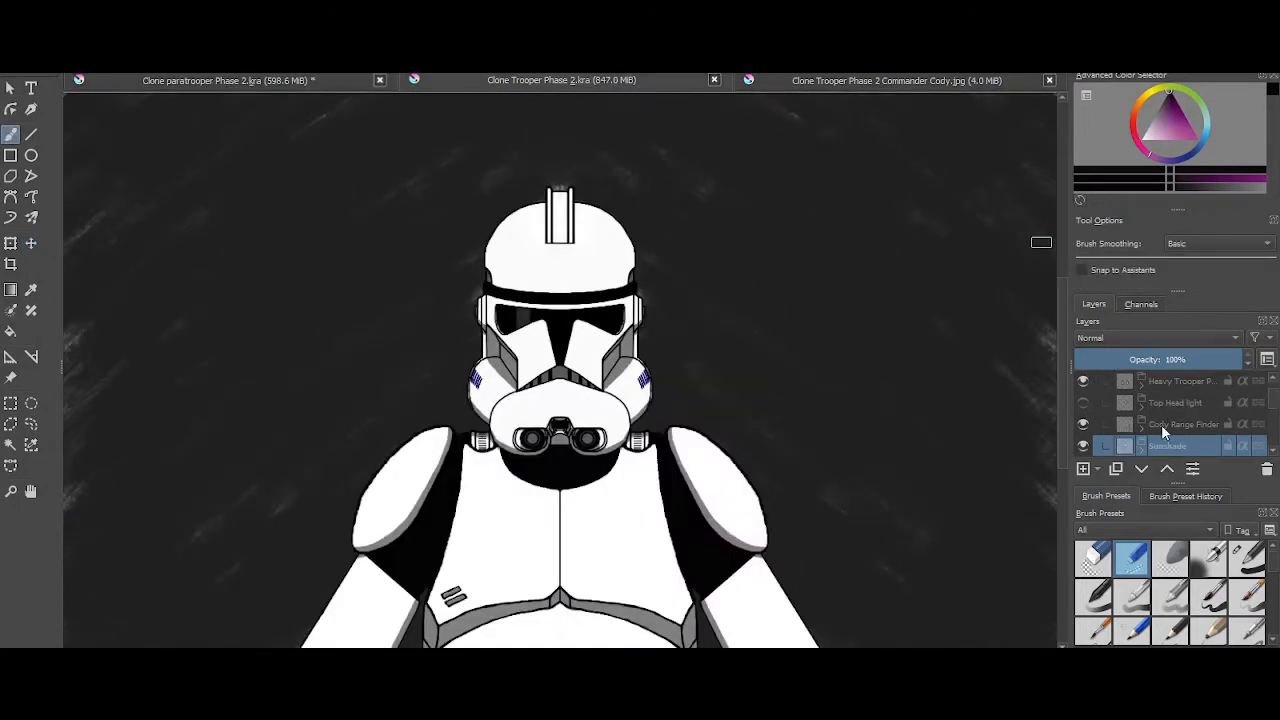
Move the rangefinder stalk into place along the right side of the Cody helmet
left_click(1184, 424)
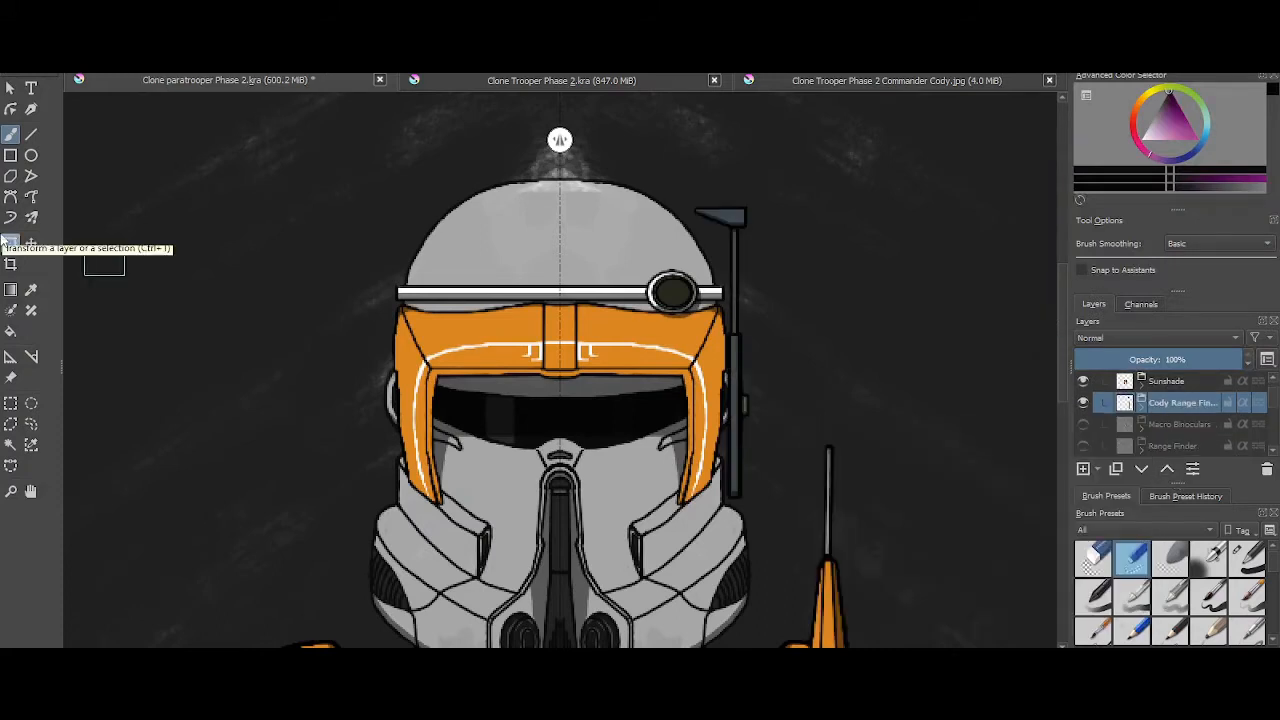
left_click(30, 244)
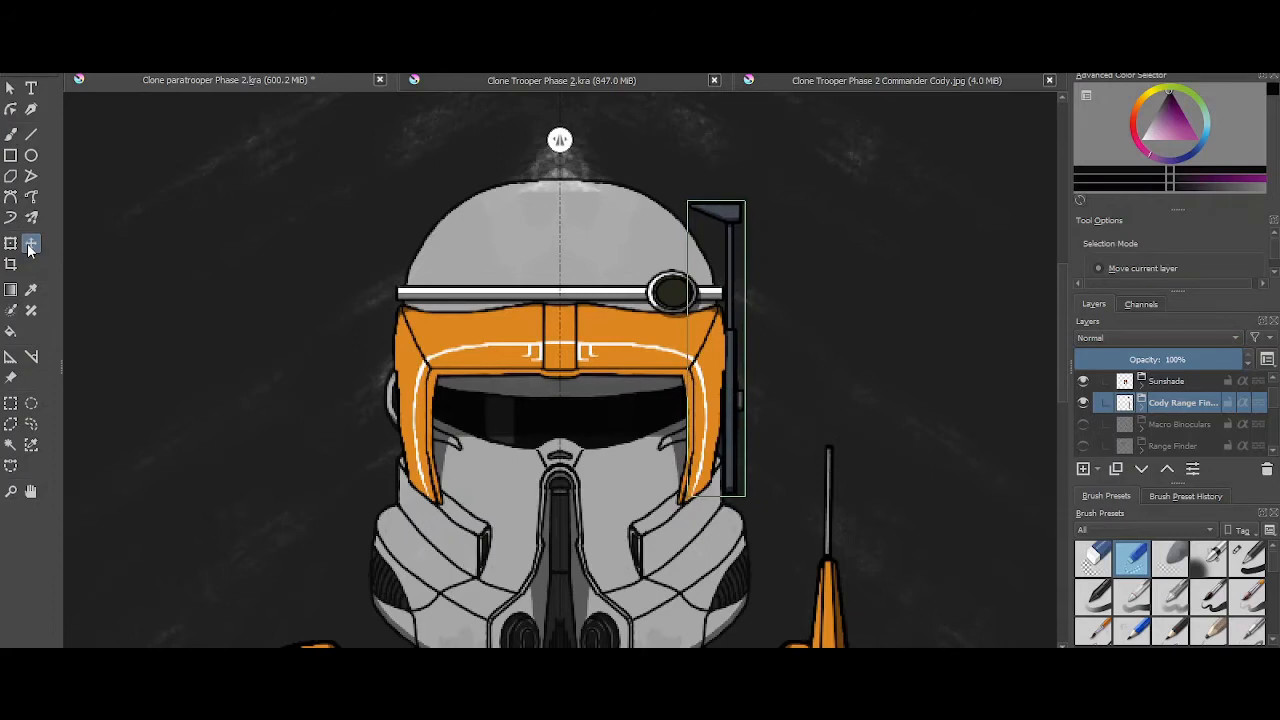
left_click_drag(716, 350, 730, 344)
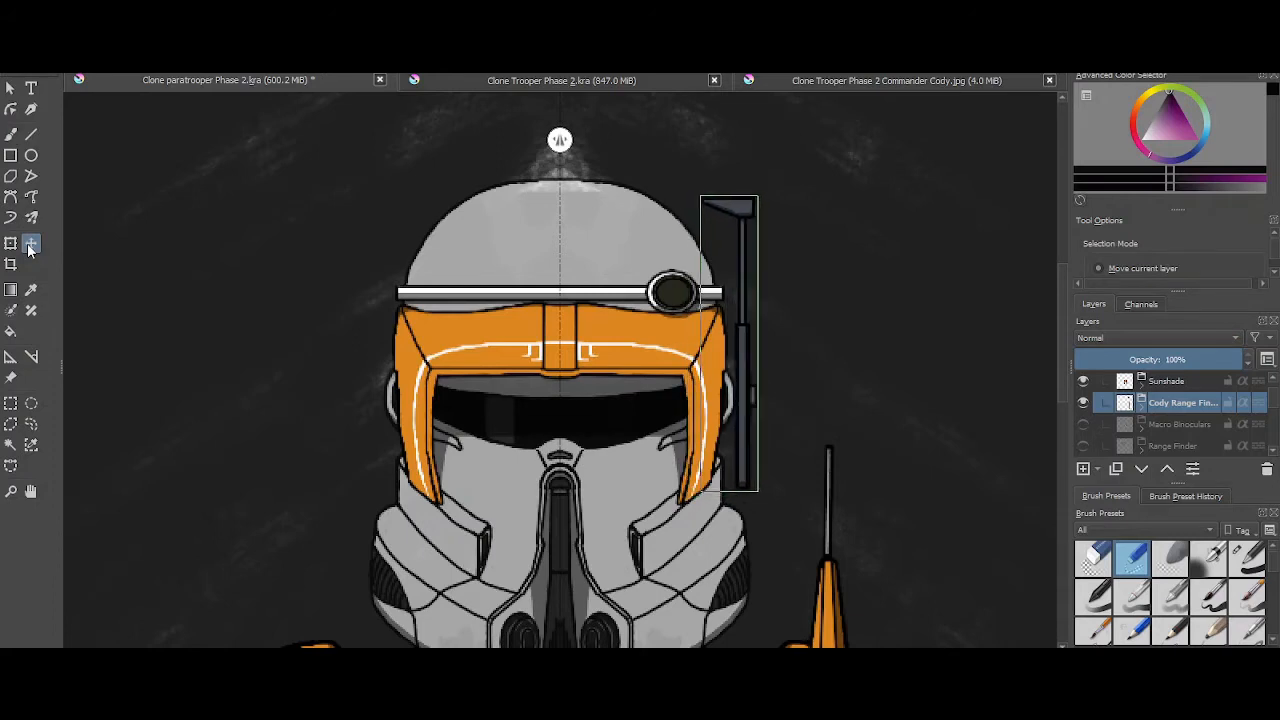
left_click_drag(730, 340, 712, 340)
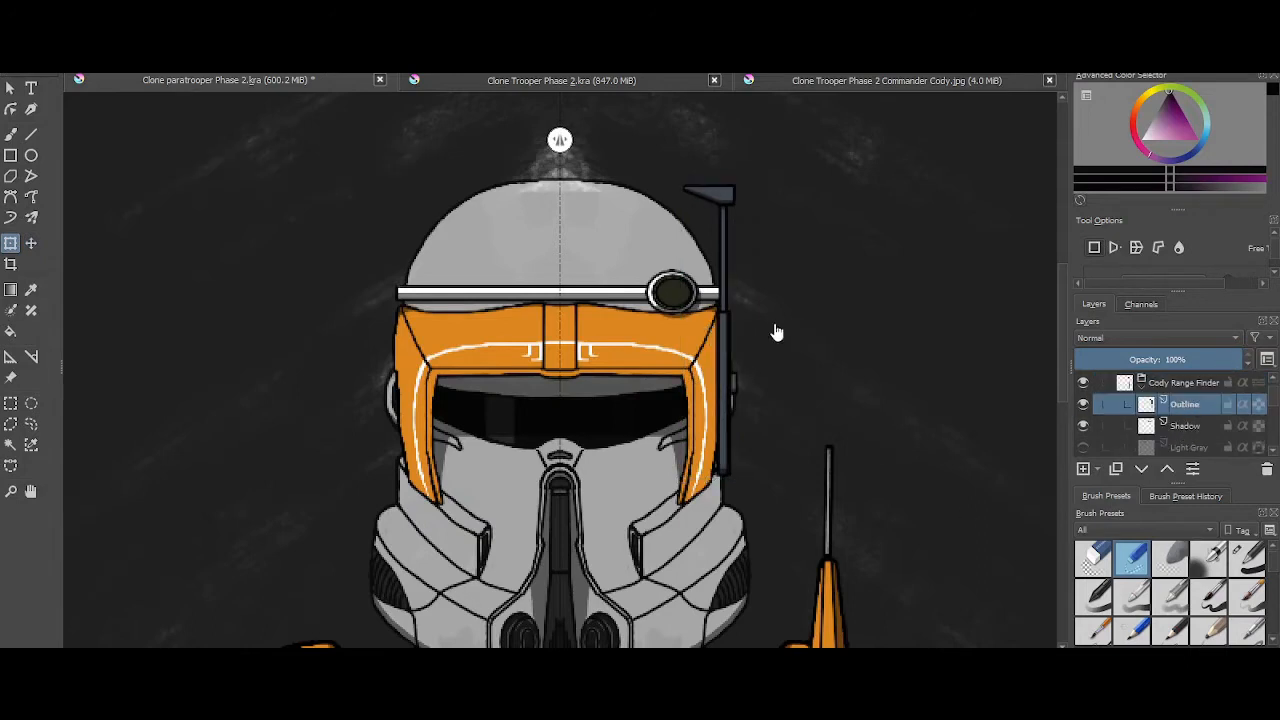
Show the rangefinder's orange eyepiece and recolor the helmet band dark brown
left_click(12, 134)
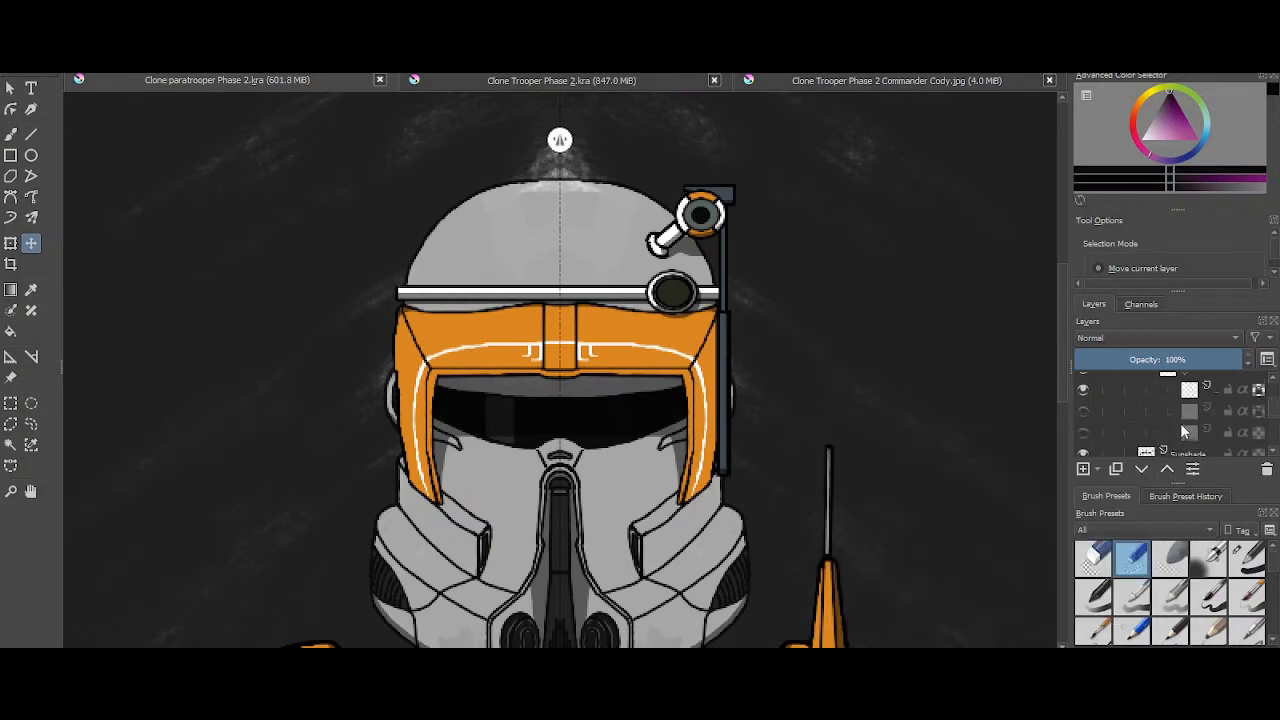
left_click(1140, 412)
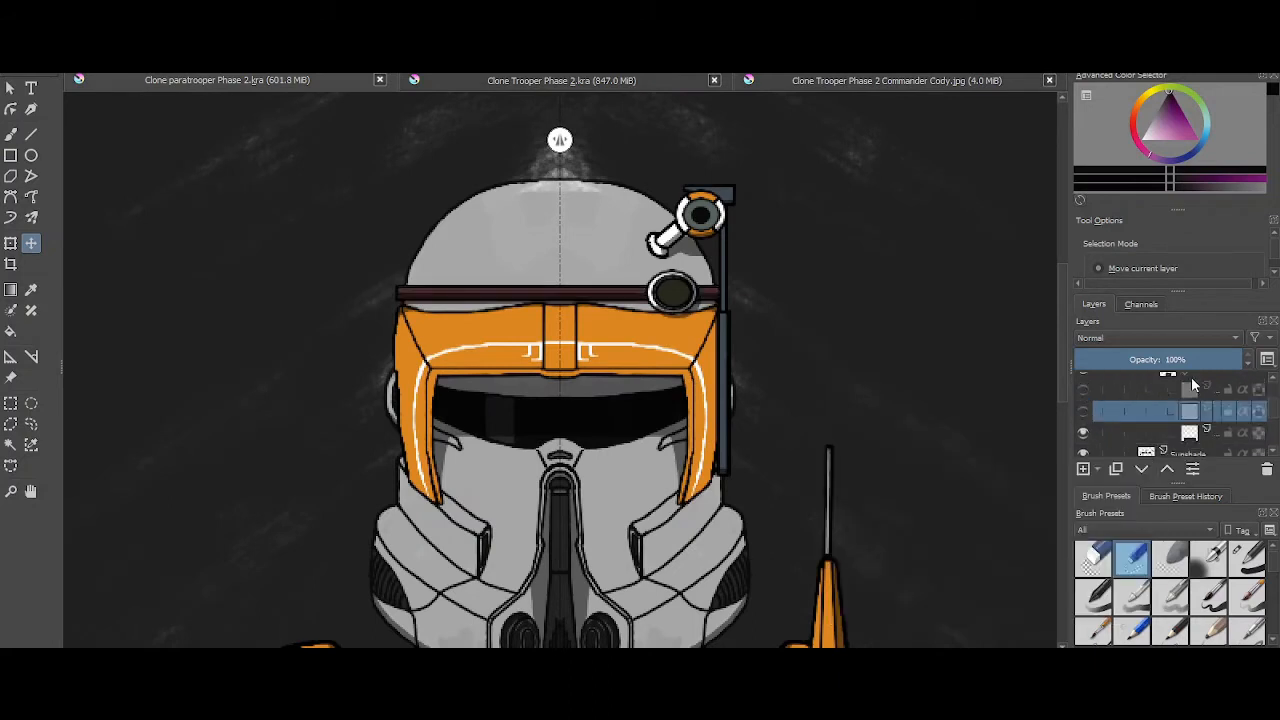
left_click(1184, 406)
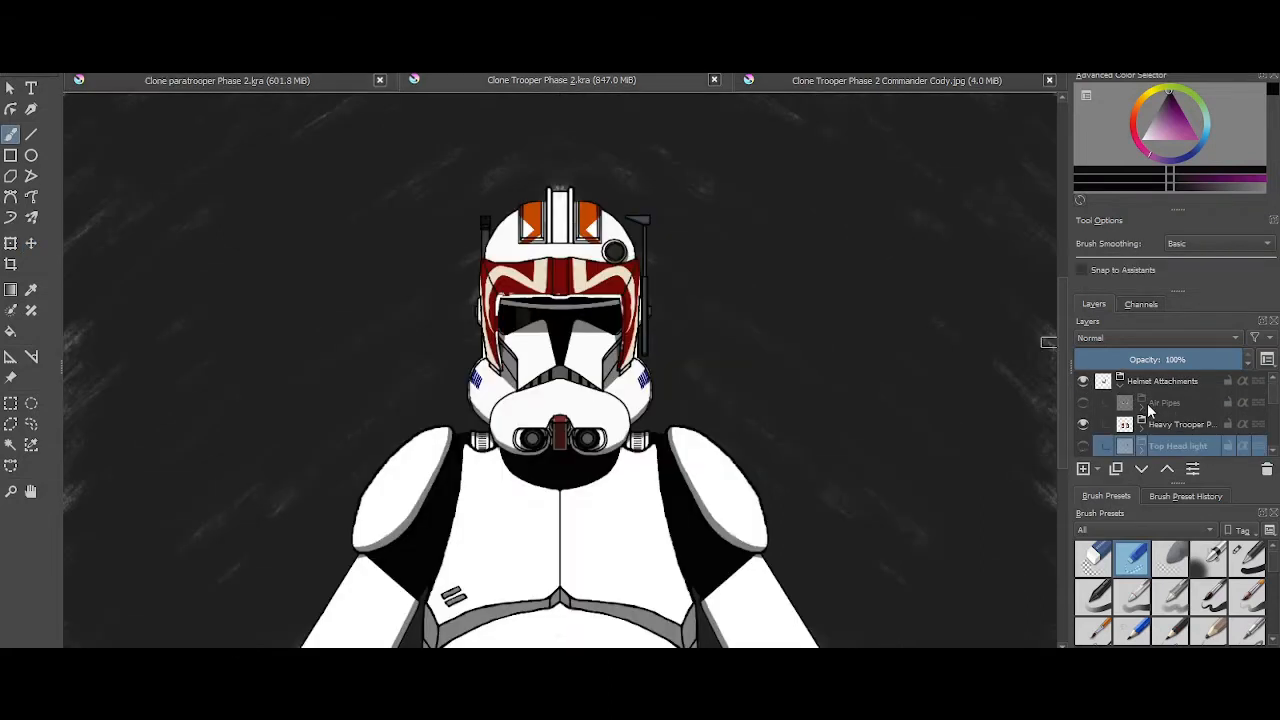
Show the orange Cody helmet attachment pads, then return to the Phase 2 trooper drawing
right_click(1180, 390)
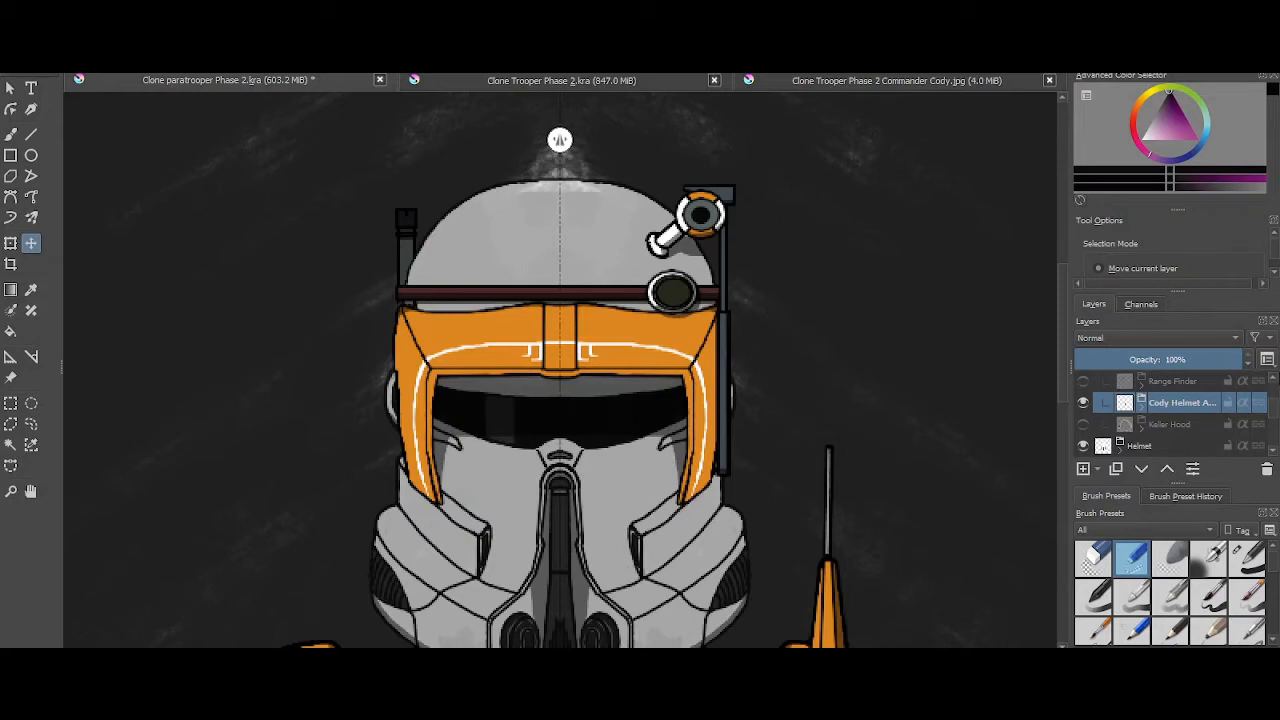
left_click(30, 244)
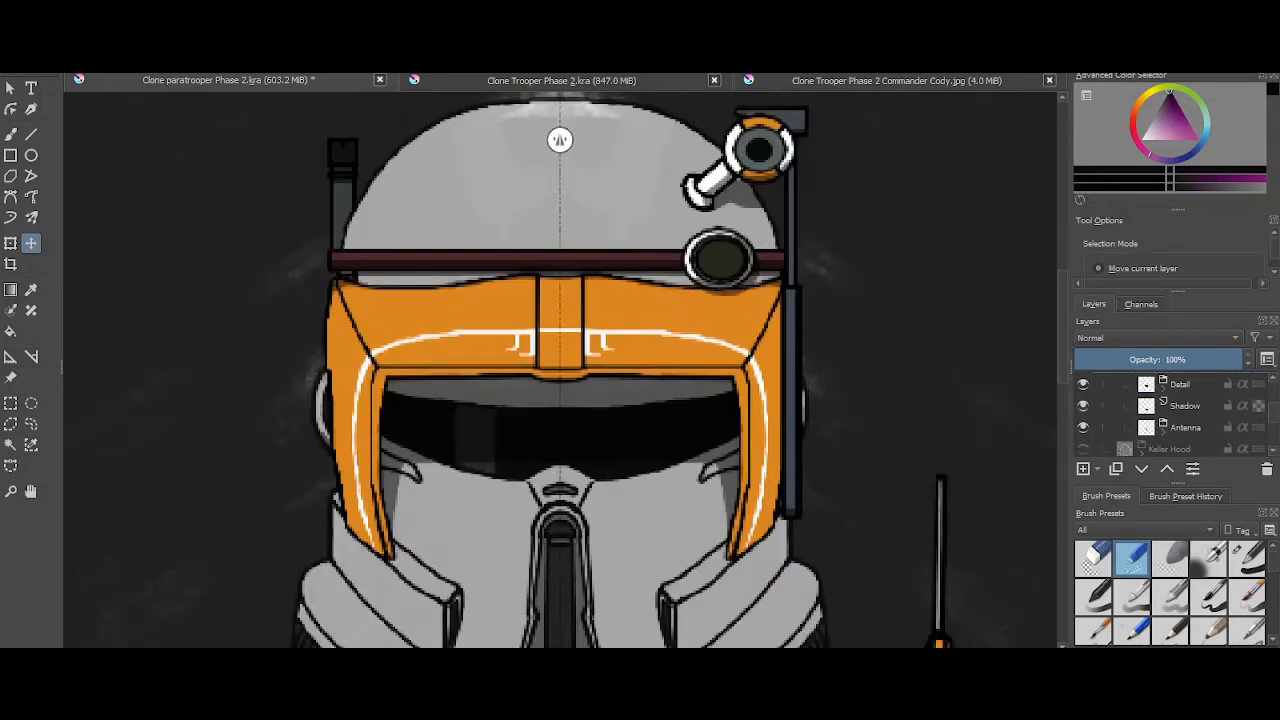
left_click(12, 132)
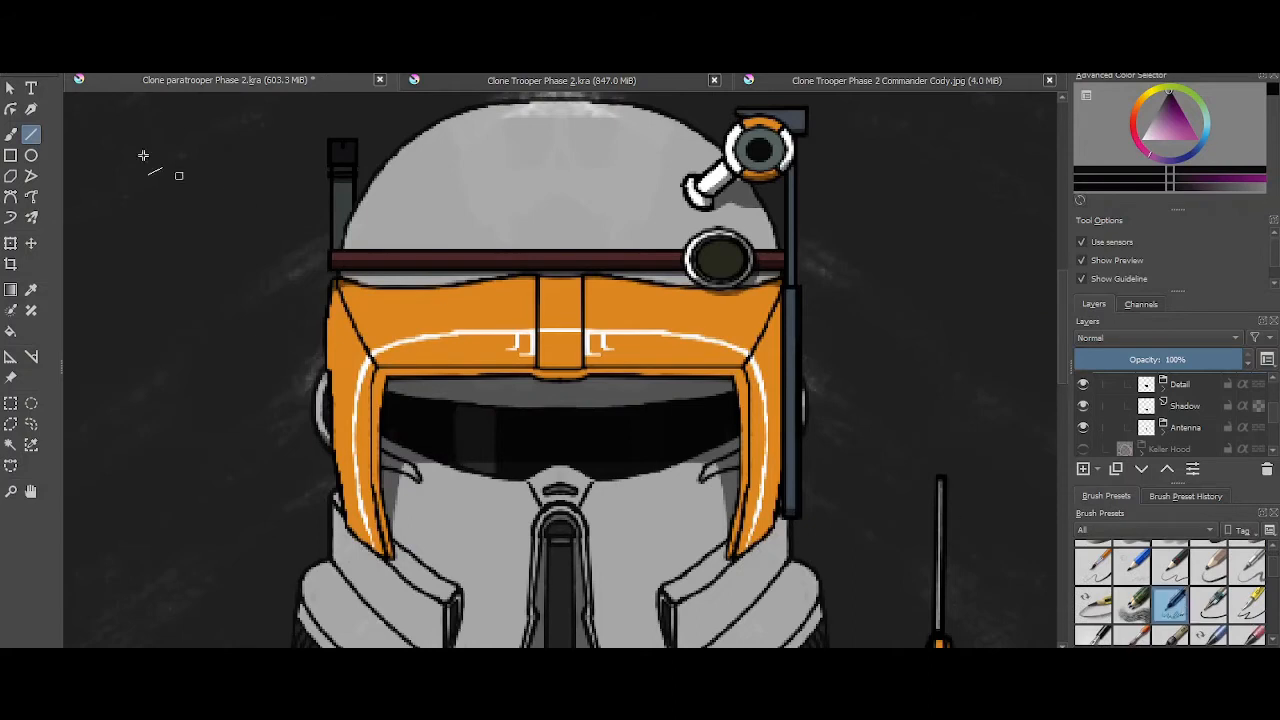
mouse_move(330, 292)
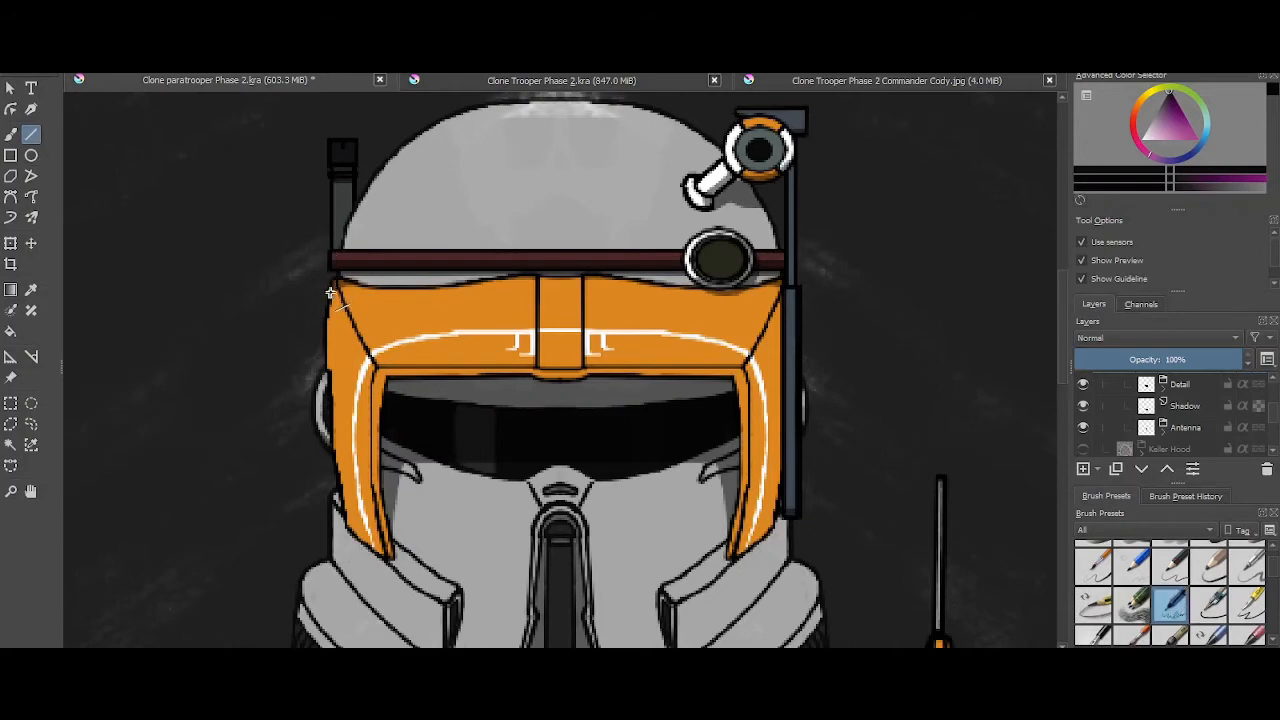
mouse_move(256, 320)
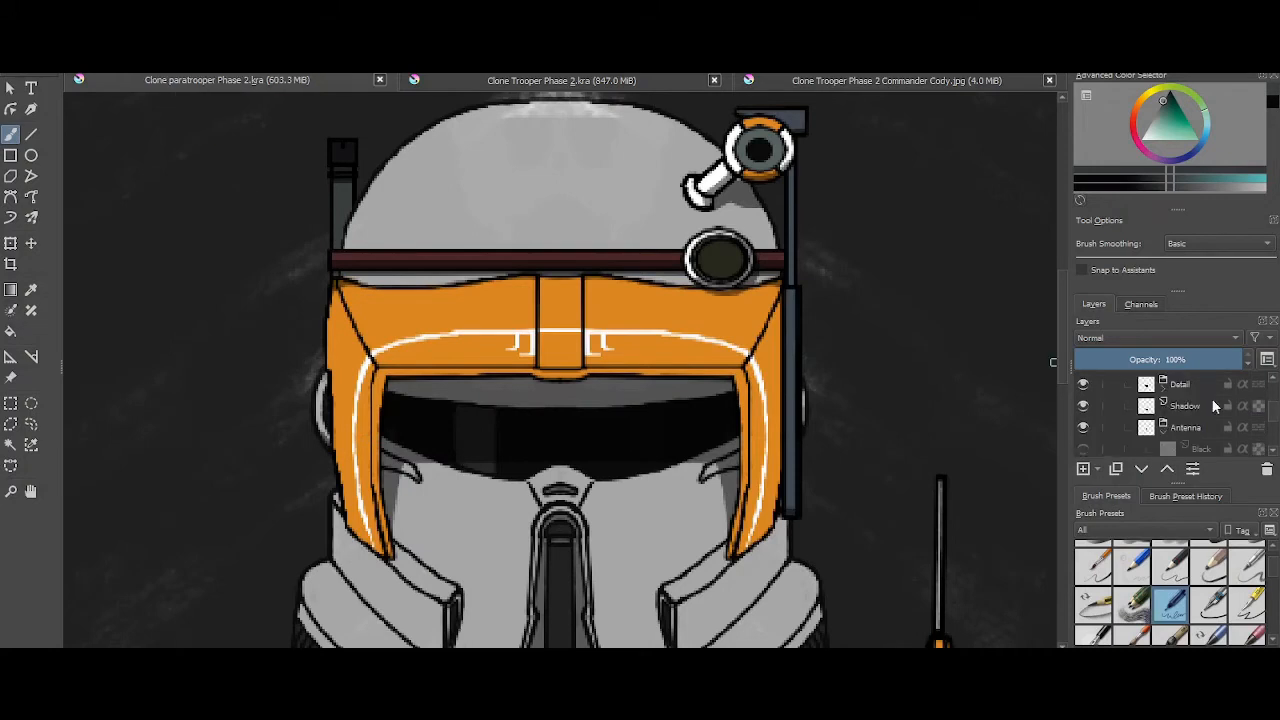
left_click(896, 80)
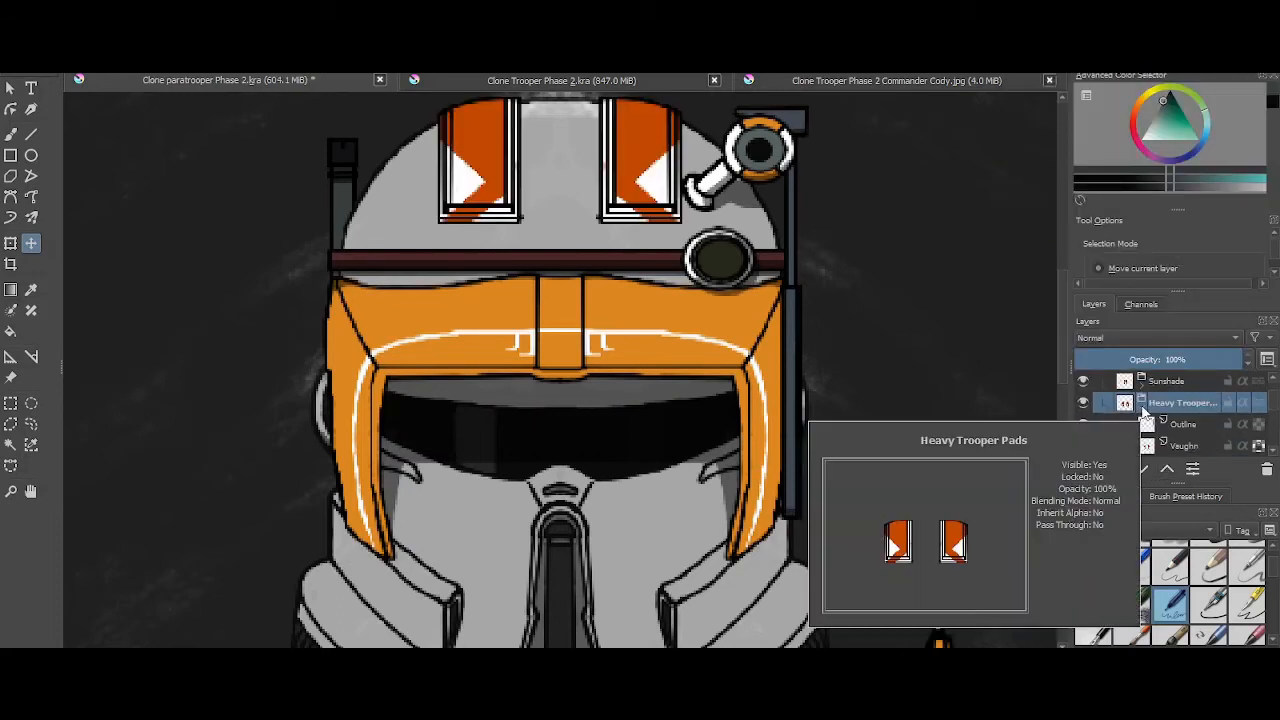
left_click(1084, 384)
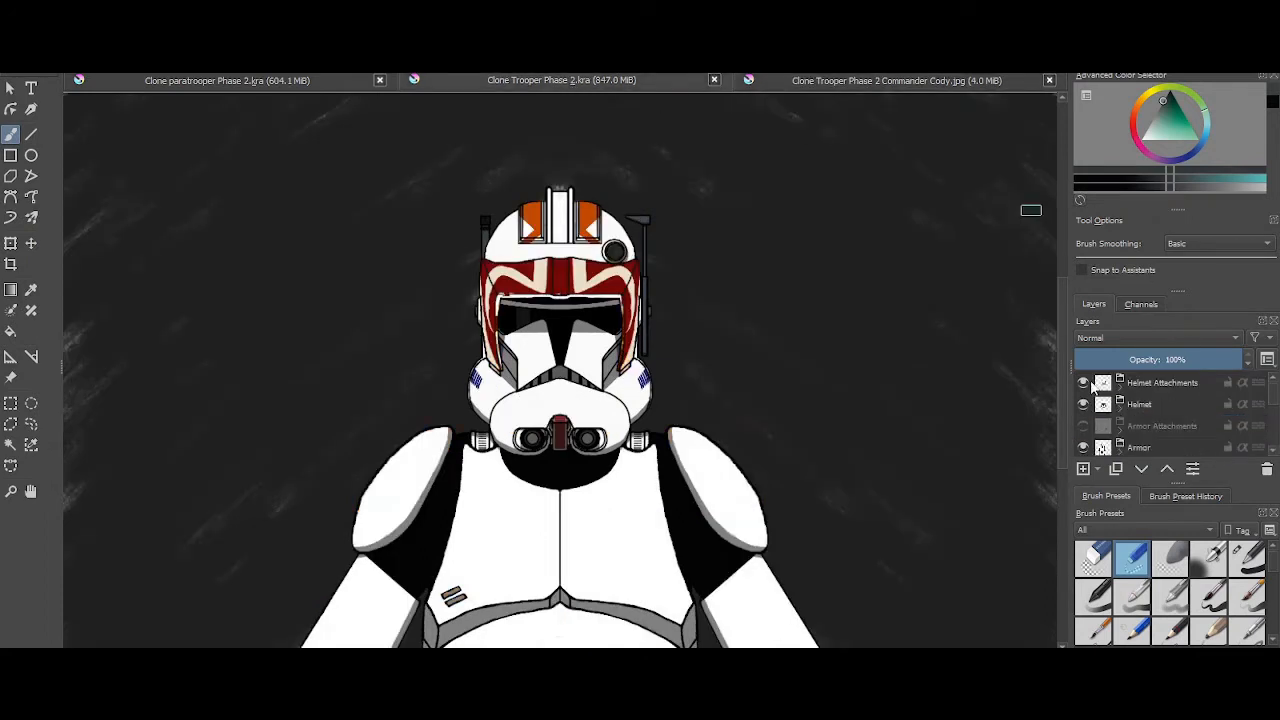
Show the orange sunburst marking layers beside both cheek vents of the helmet
left_click(560, 80)
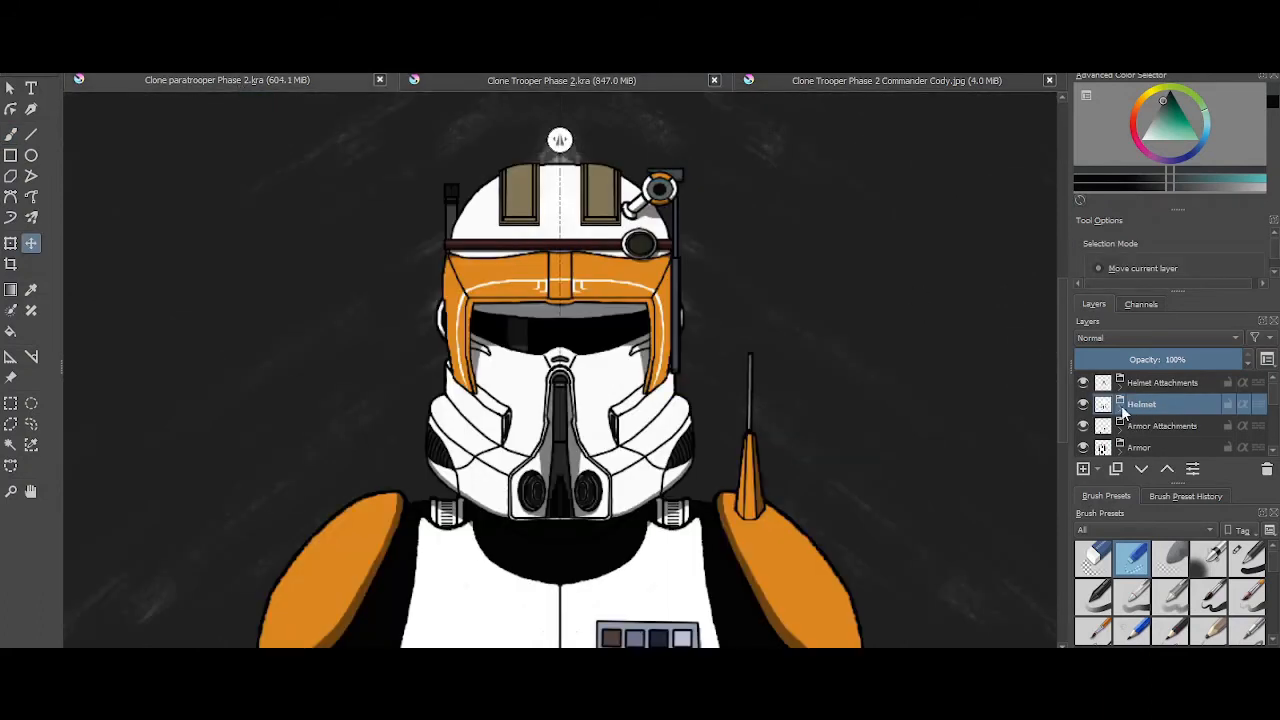
mouse_move(1140, 404)
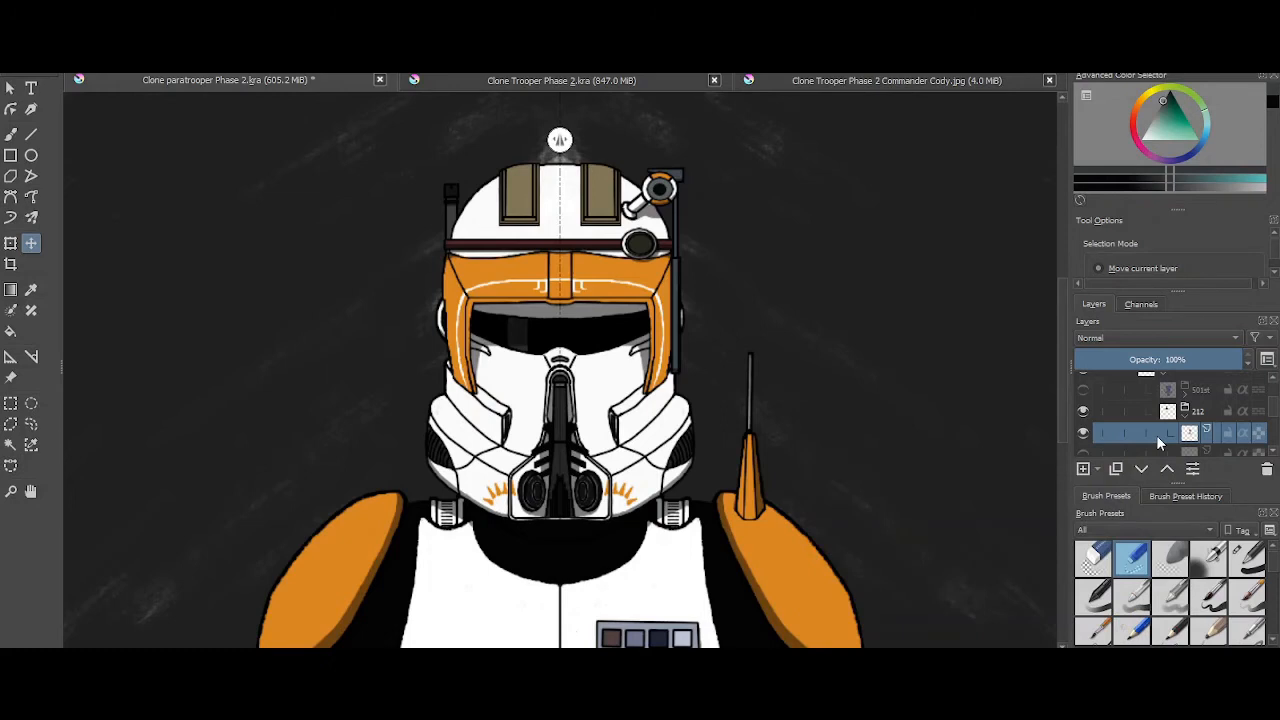
left_click(10, 424)
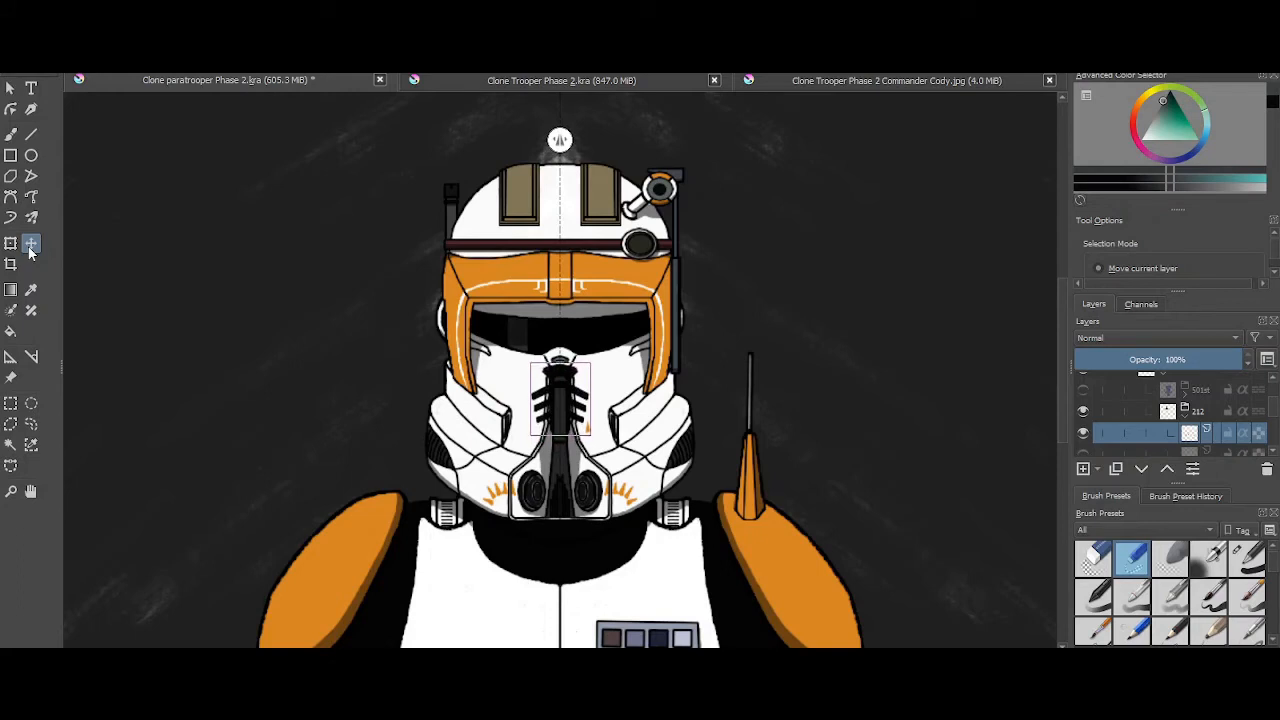
Sample the background colour and paint out the stray orange speck below the chin vents
left_click(12, 134)
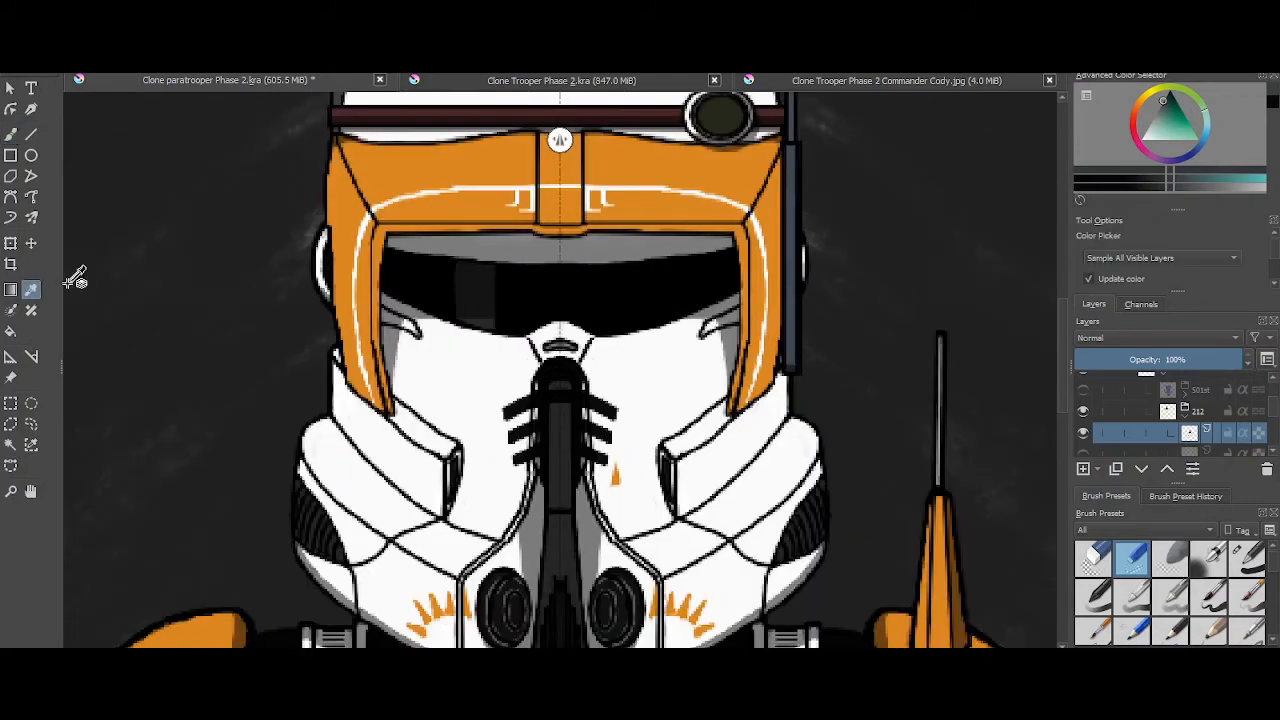
left_click(12, 132)
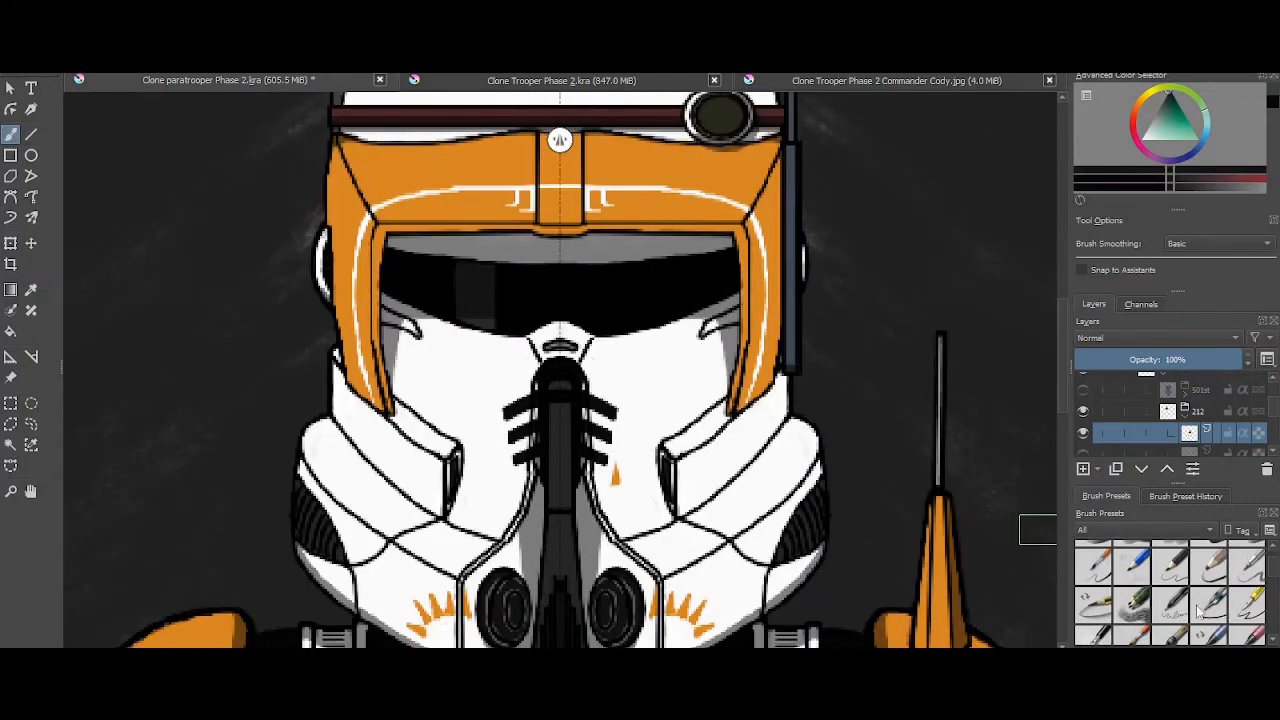
left_click(1170, 610)
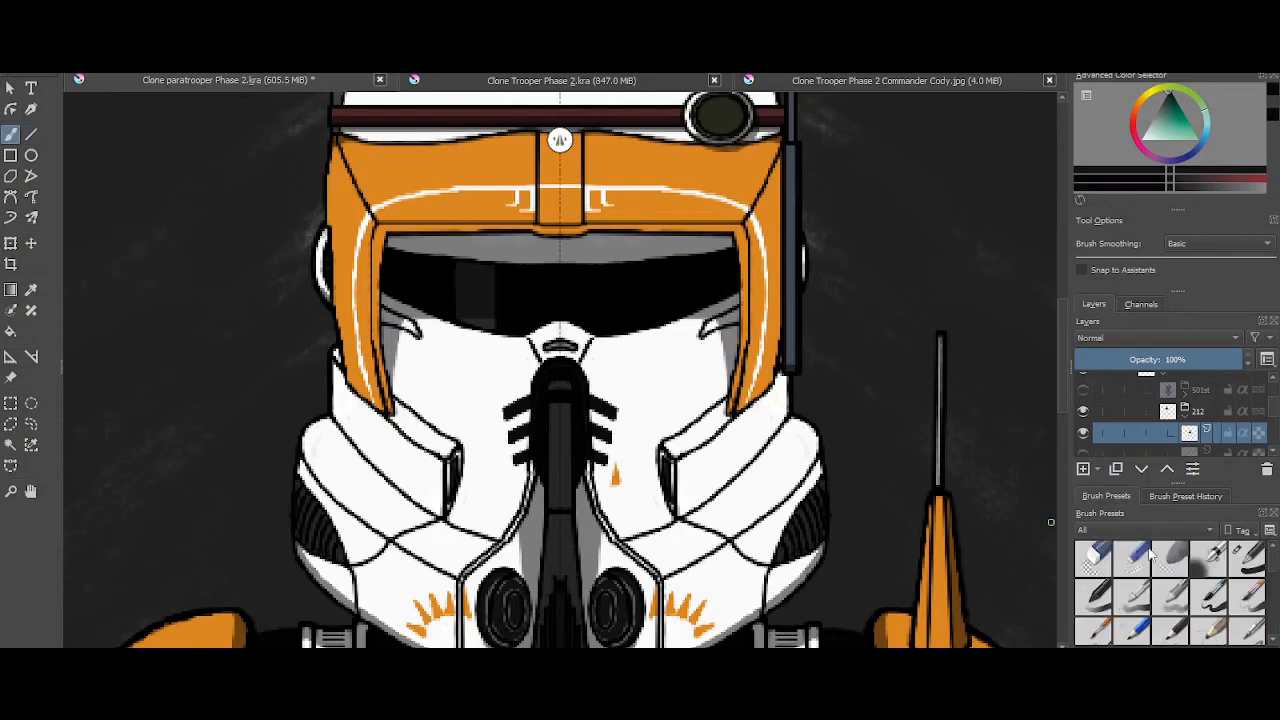
left_click(1132, 560)
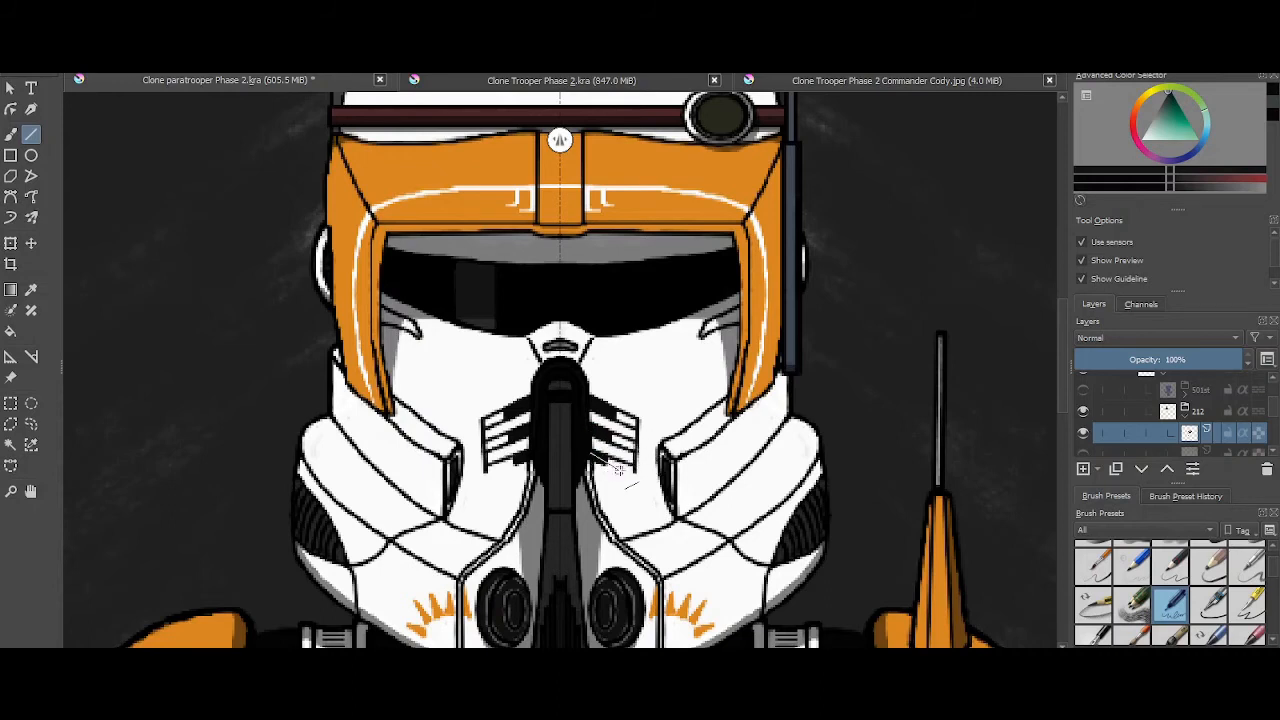
left_click(10, 134)
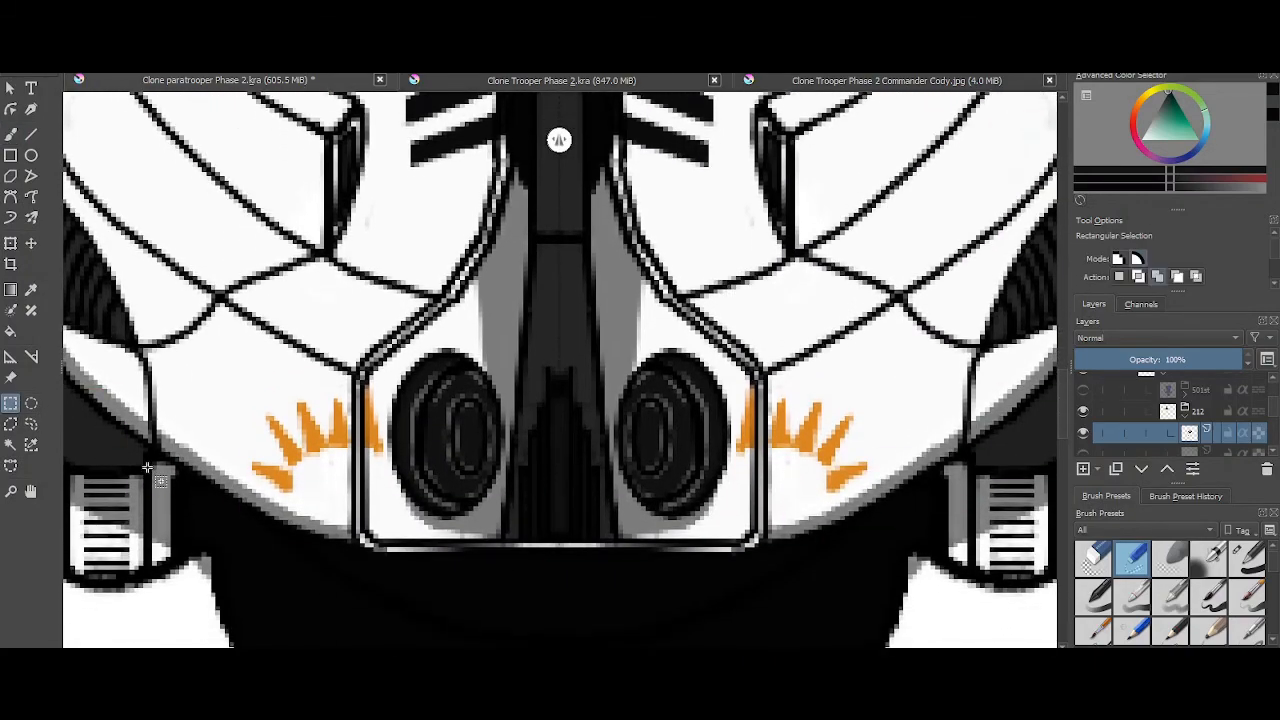
Paint bold orange sunburst rays around the right cheek vent and touch up a ray
left_click_drag(228, 352, 420, 536)
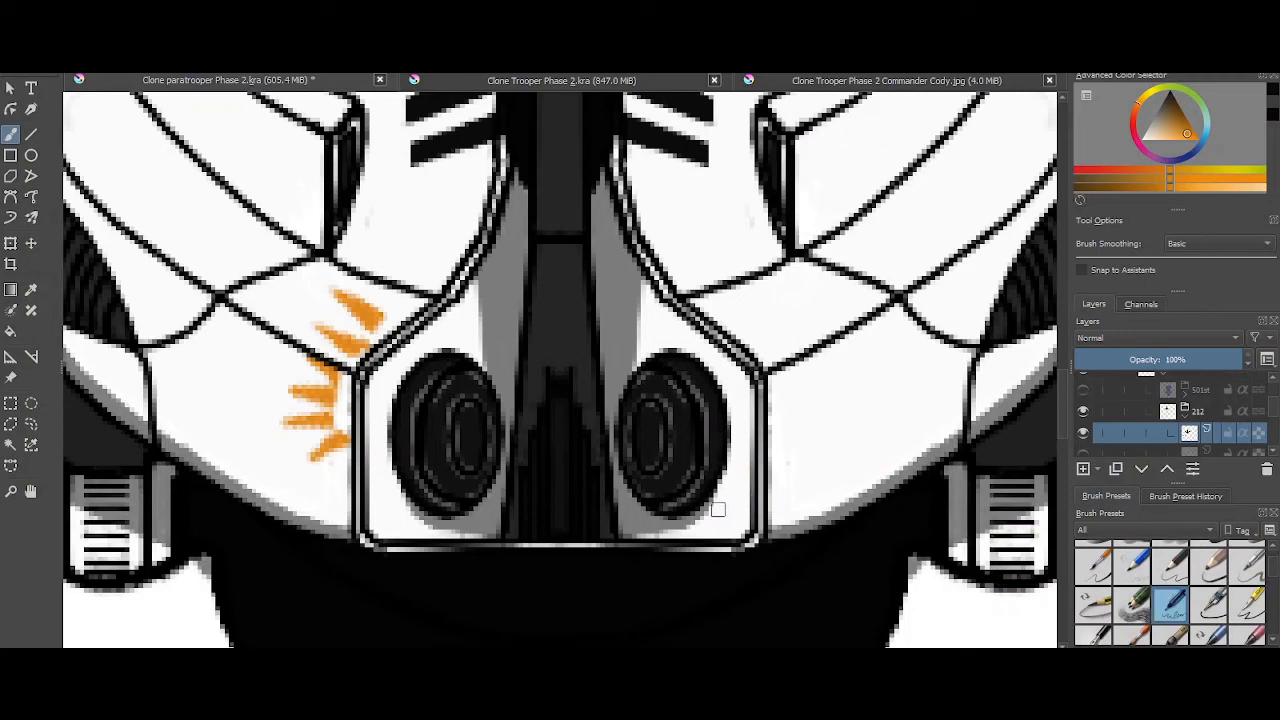
left_click_drag(724, 496, 736, 524)
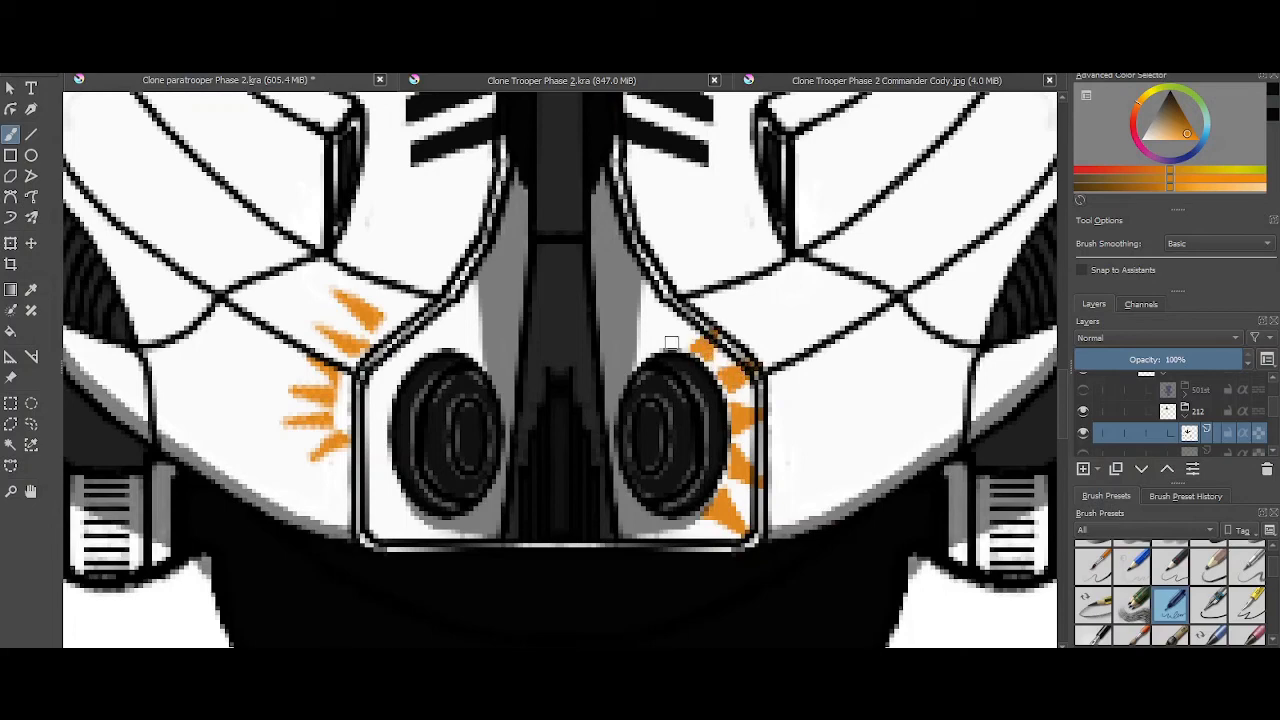
left_click(670, 324)
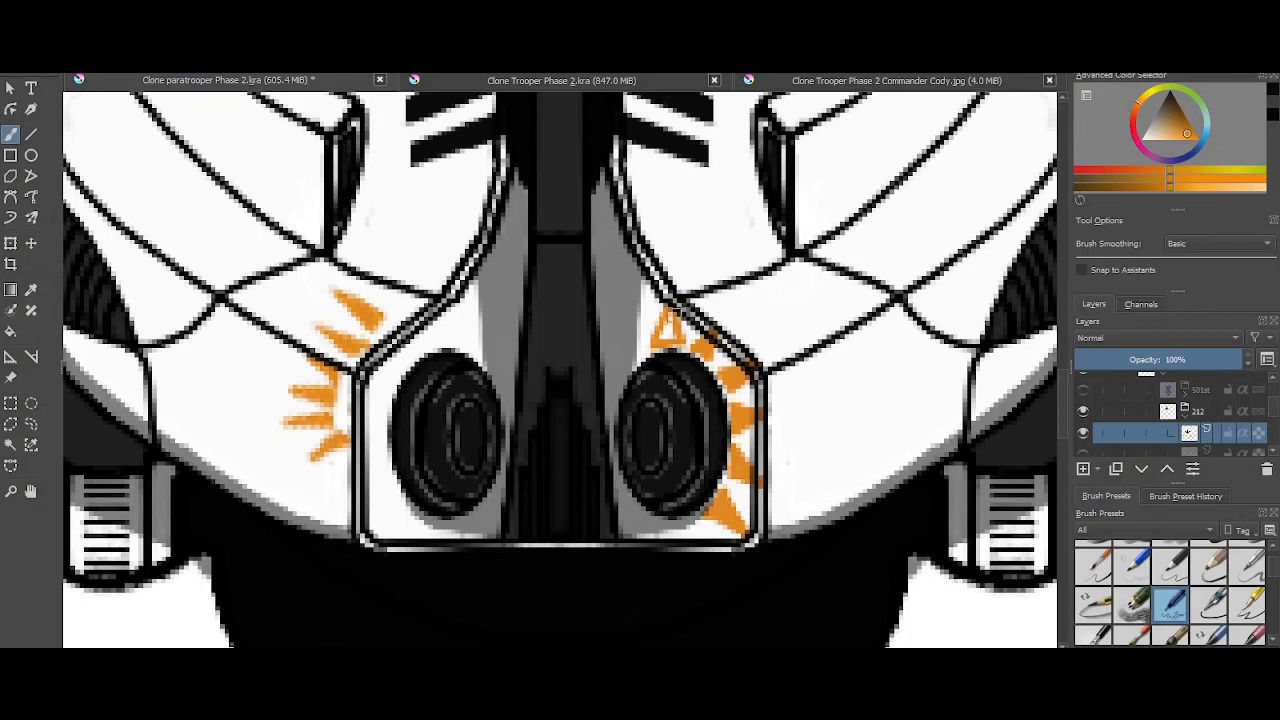
left_click(676, 320)
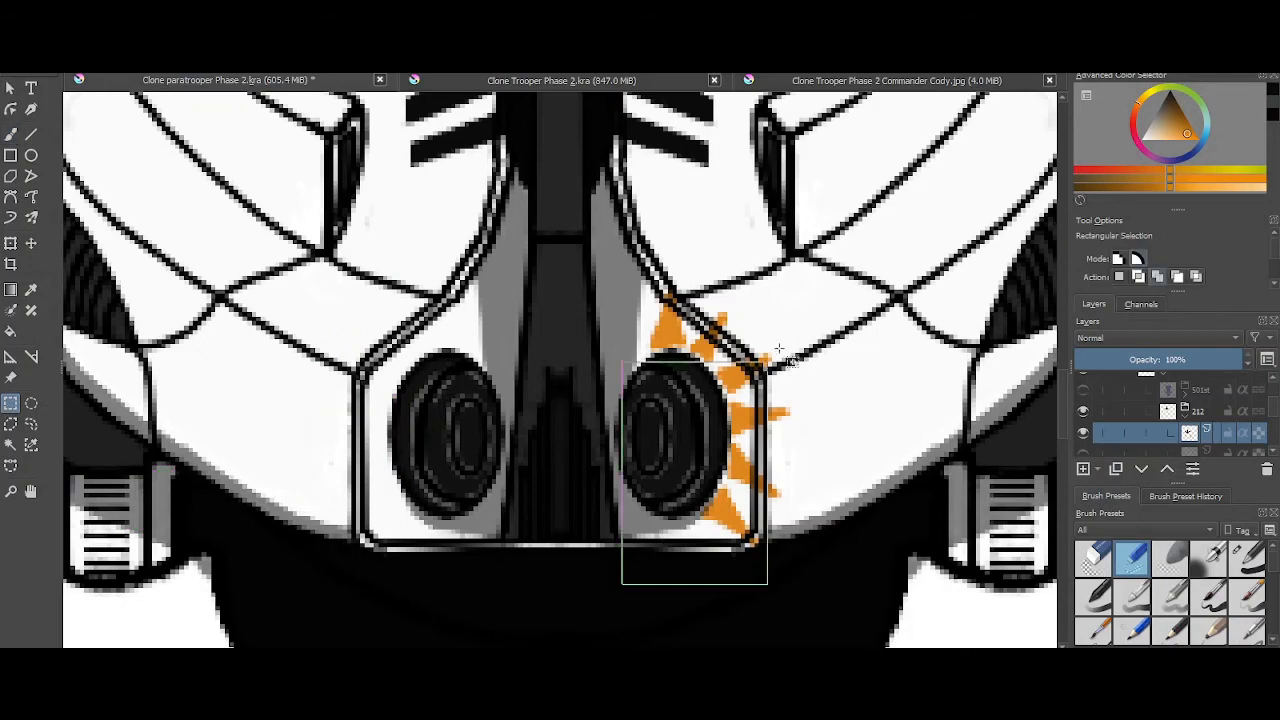
Cut the selected sunburst to a new layer for mirroring and delete the leftover layer
right_click(700, 350)
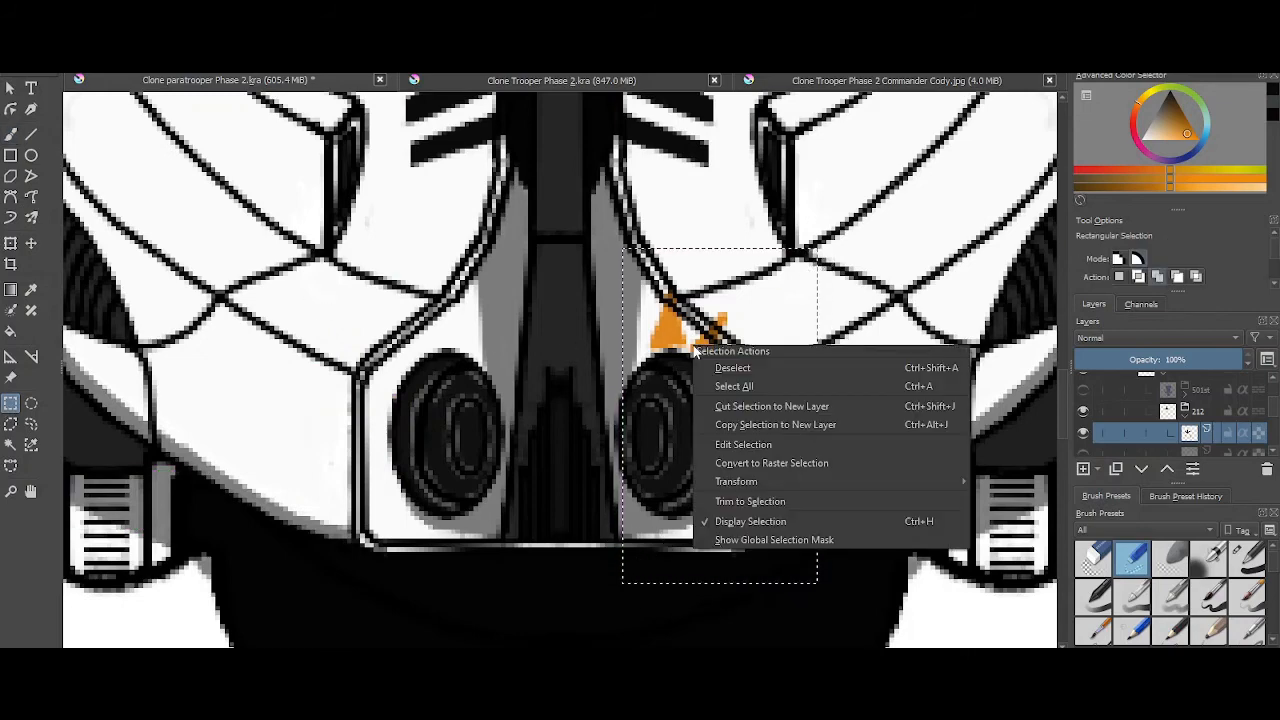
mouse_move(764, 406)
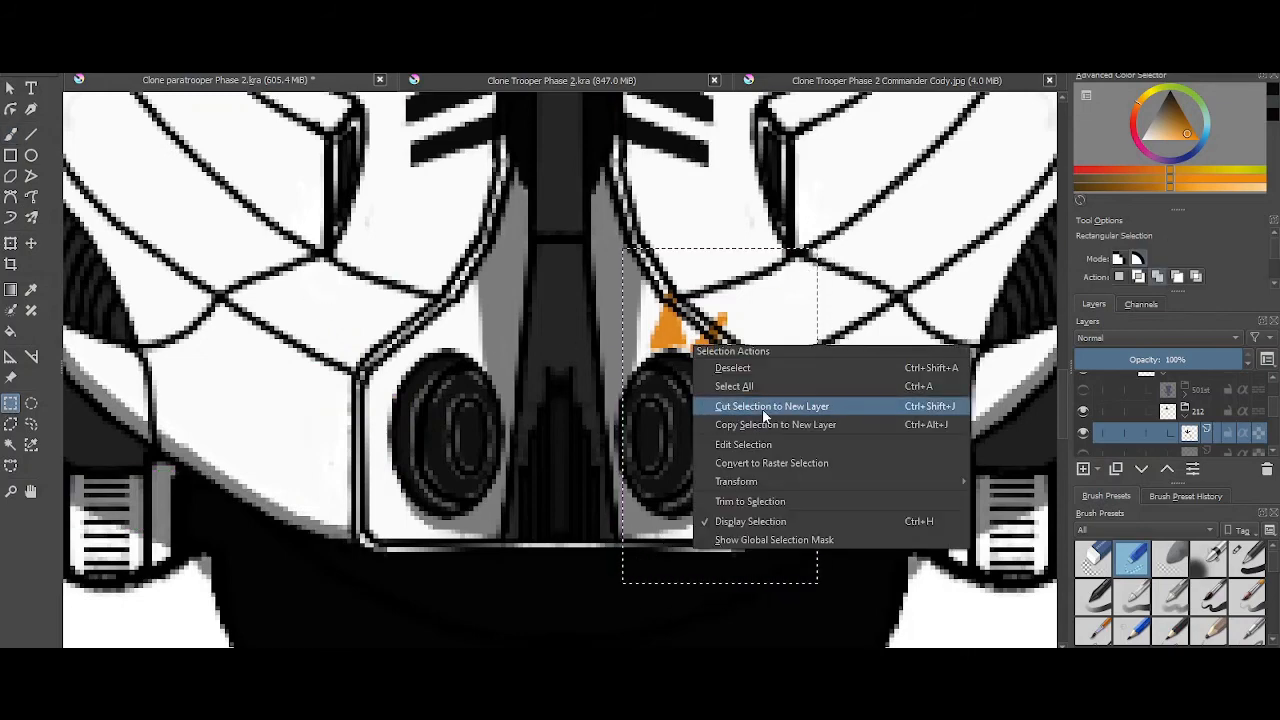
left_click(772, 406)
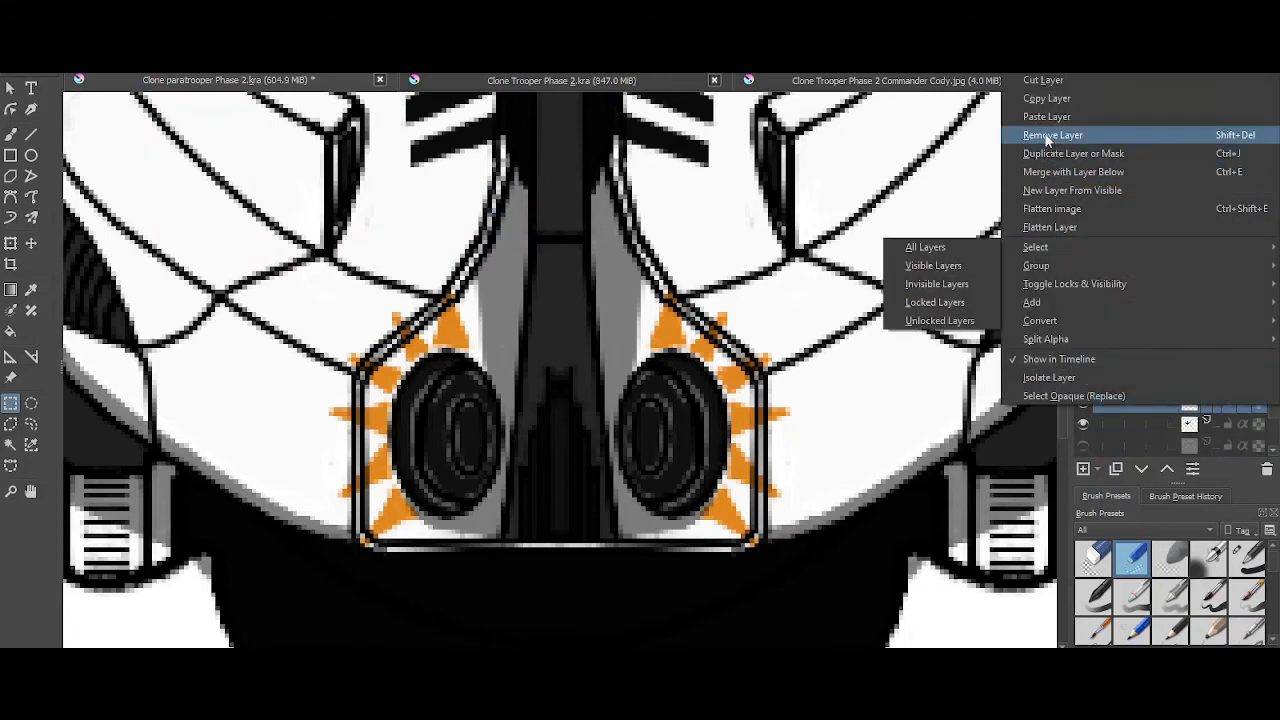
left_click(1052, 136)
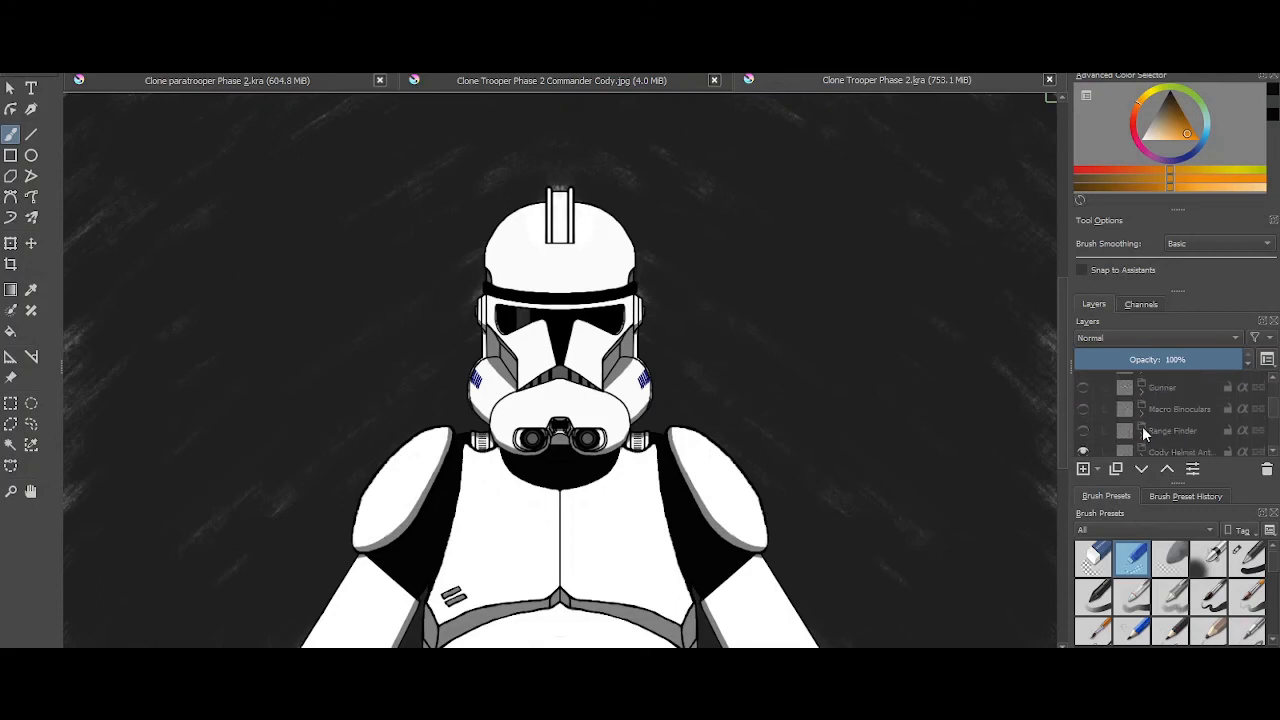
Check the Commander Cody reference tab and return to the Cody drawing, closing other tabs
left_click(1176, 410)
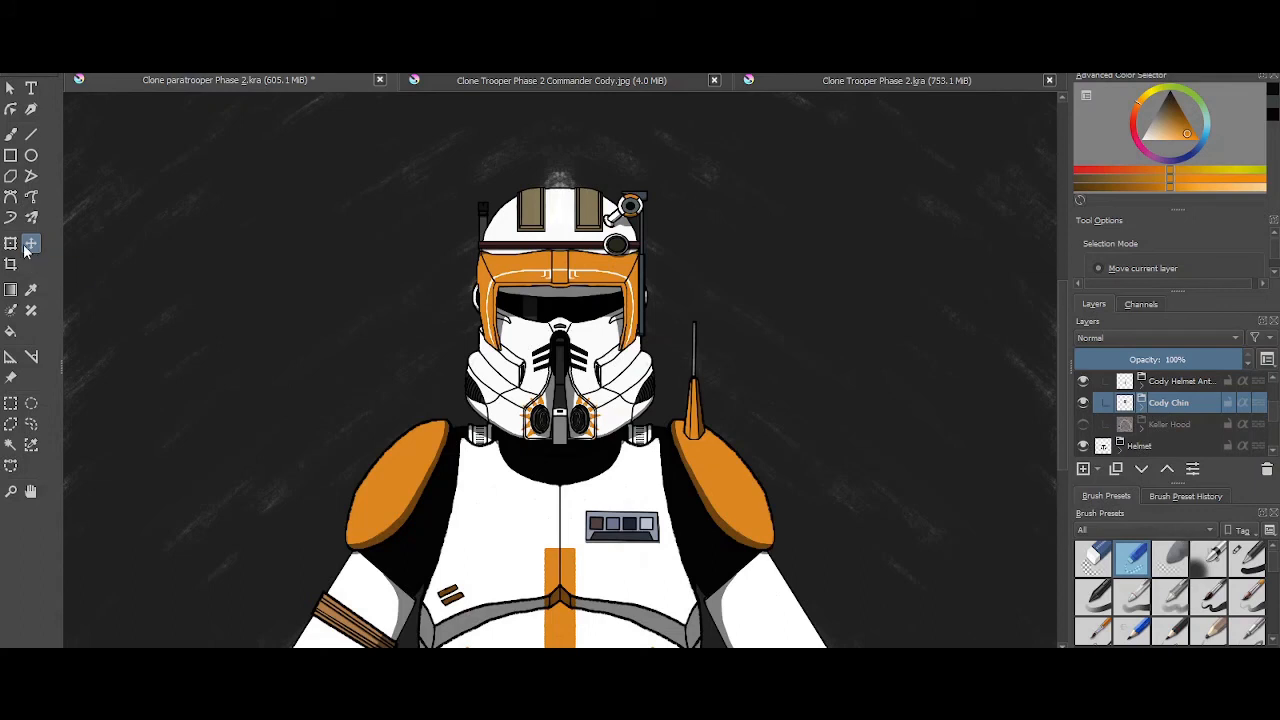
left_click(12, 244)
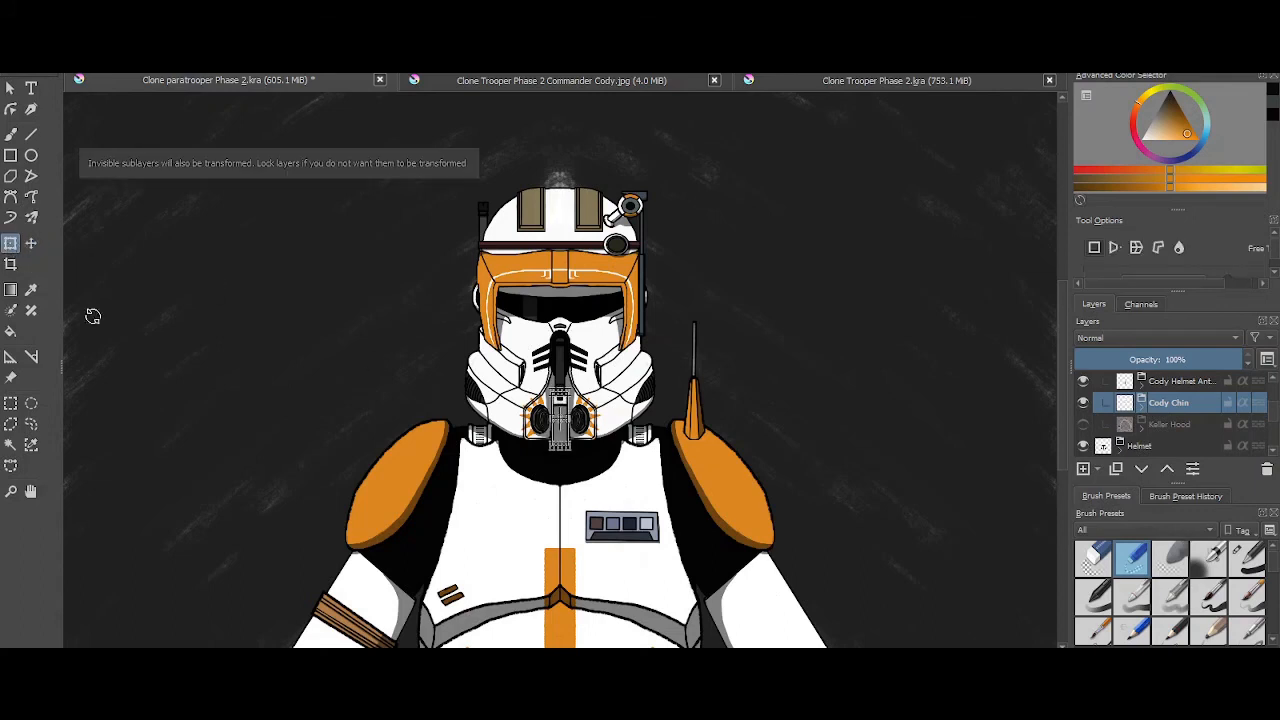
left_click(32, 244)
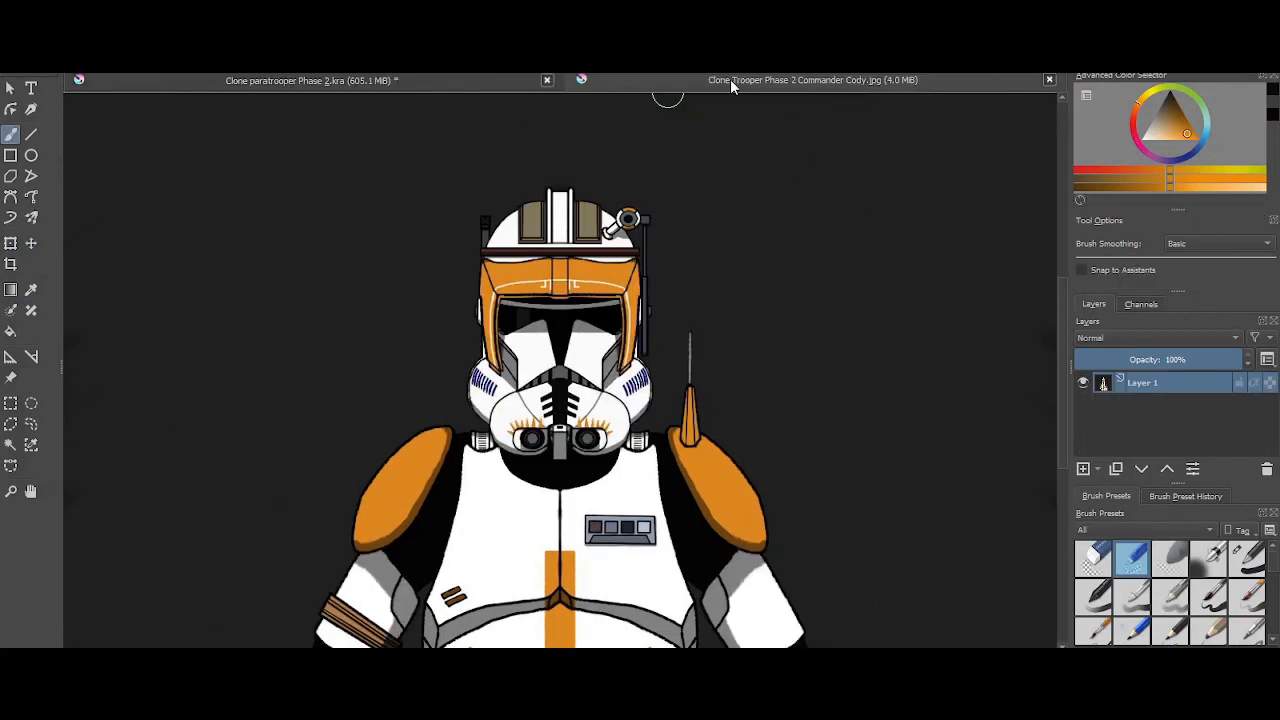
left_click(12, 244)
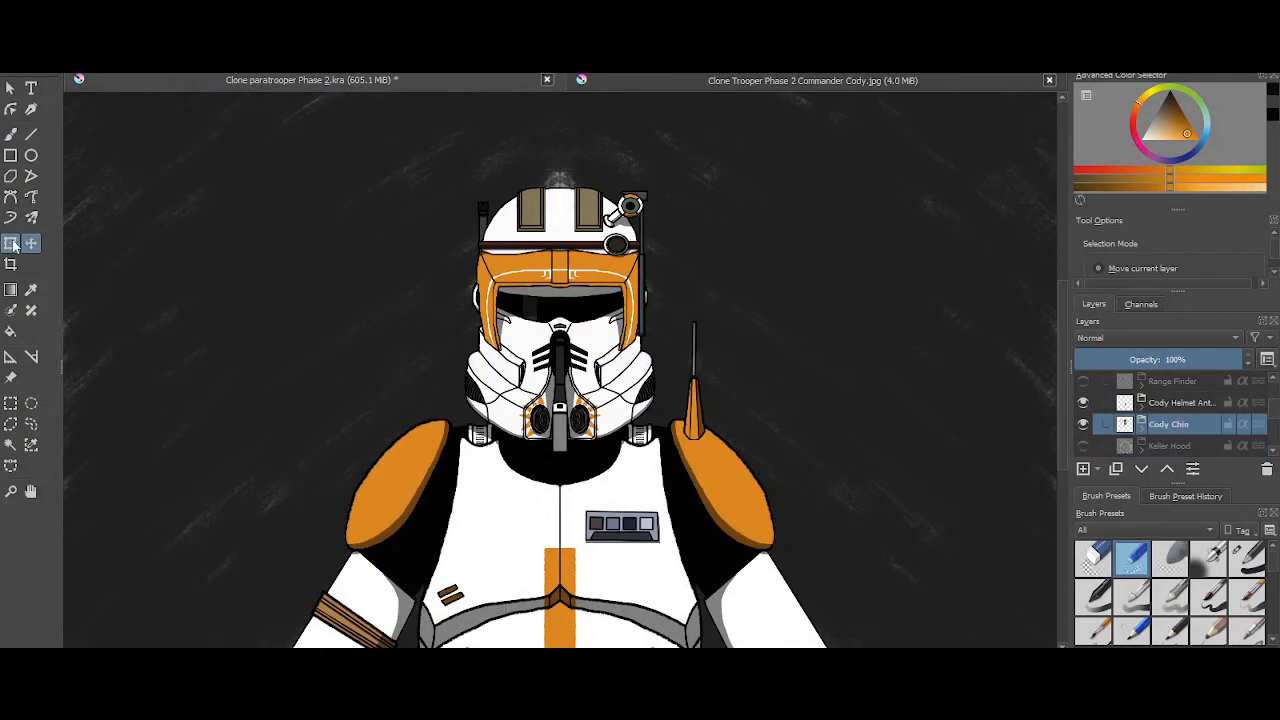
left_click(10, 244)
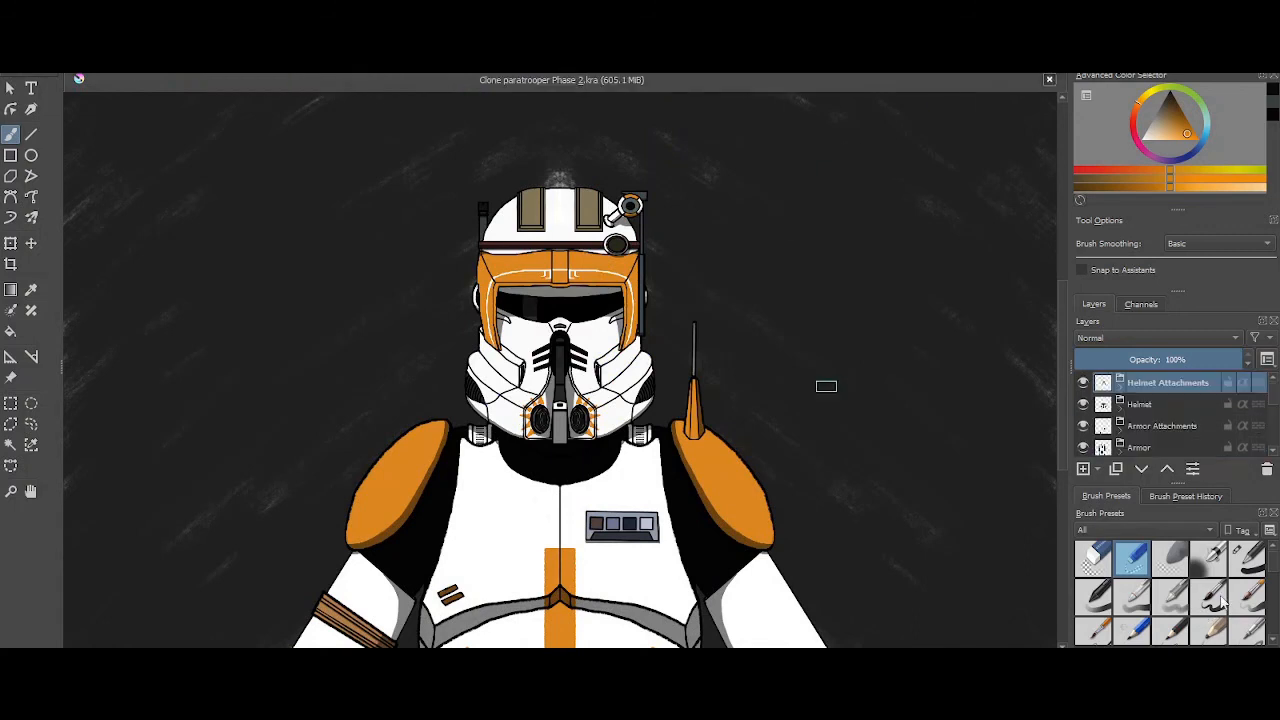
Add a new layer for the thumbs-up sign beside the Cody figure
left_click(1248, 558)
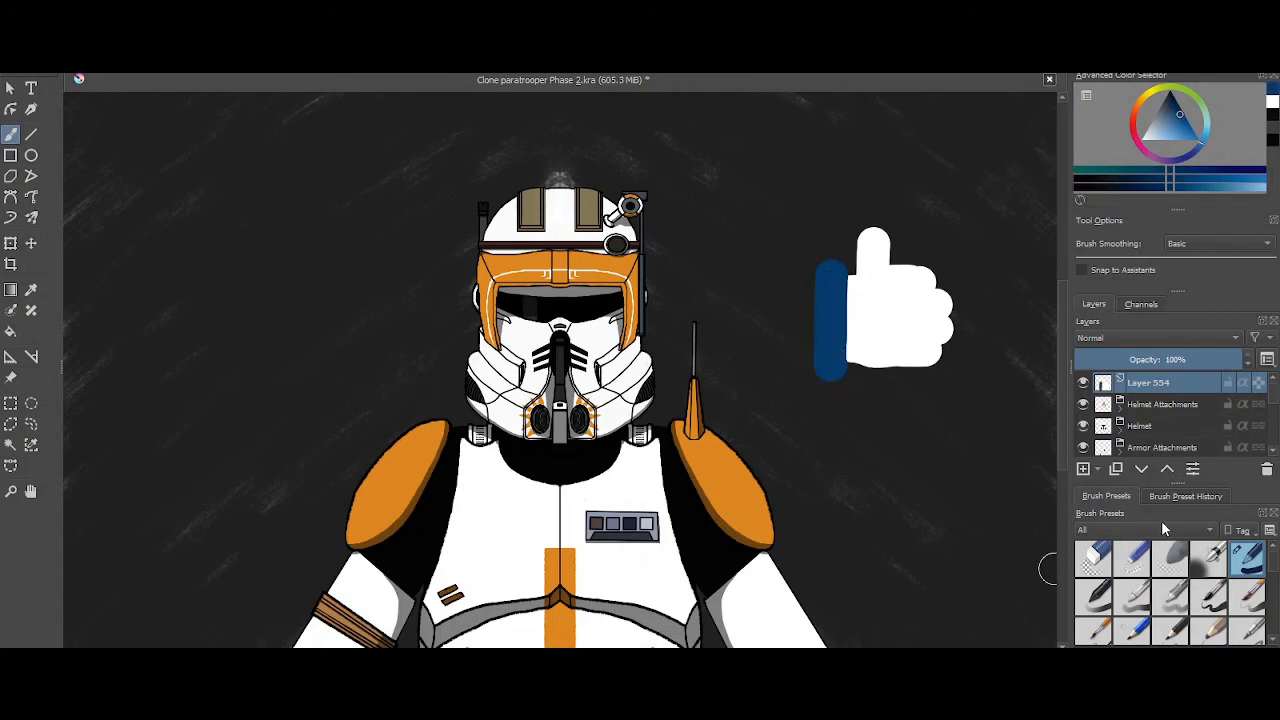
mouse_move(1144, 168)
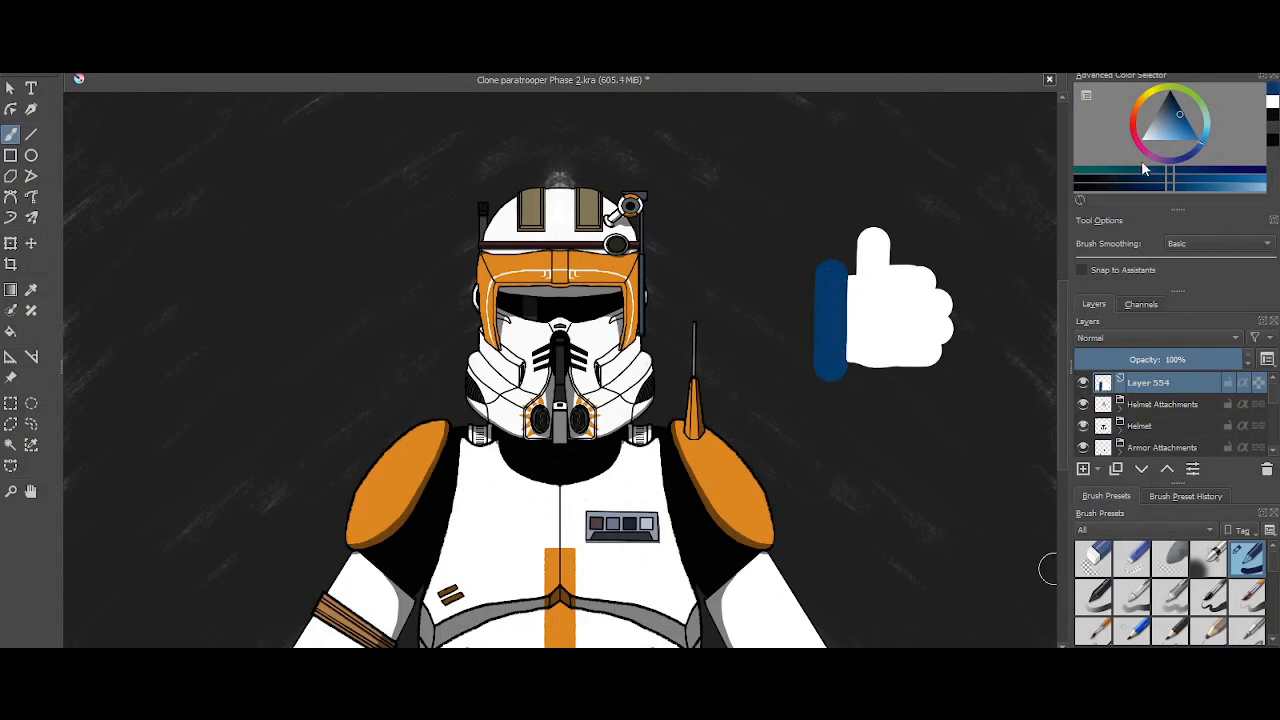